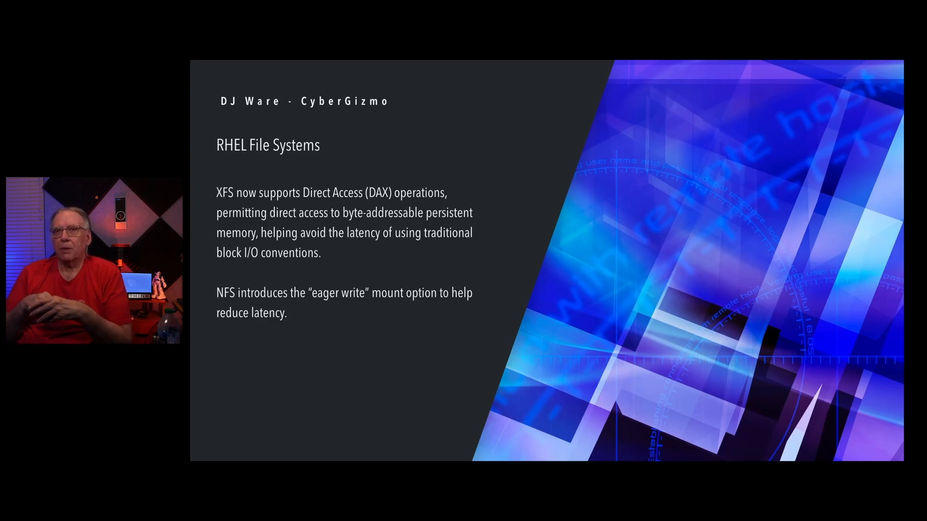
Advance to the next RHEL File Systems slide before exiting to the desktop.
key("Right")
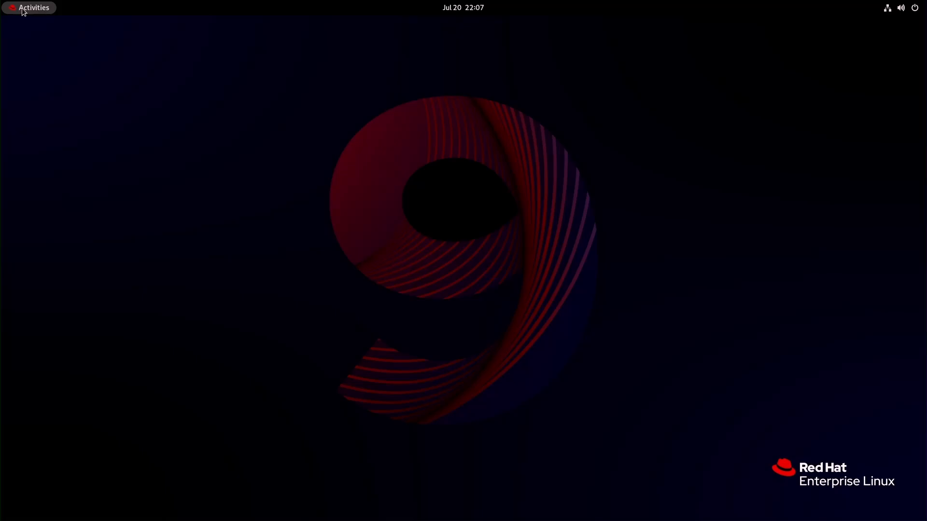
Show the Activities overview with the workspace and dash of favourite apps.
left_click(29, 7)
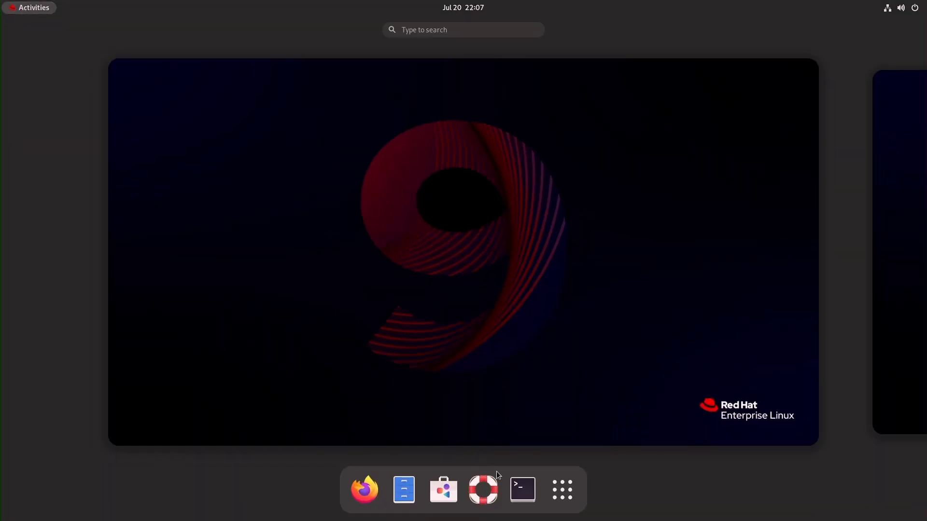
Run sudo iptables -L -v with the password to list the empty ACCEPT chains.
left_click(522, 490)
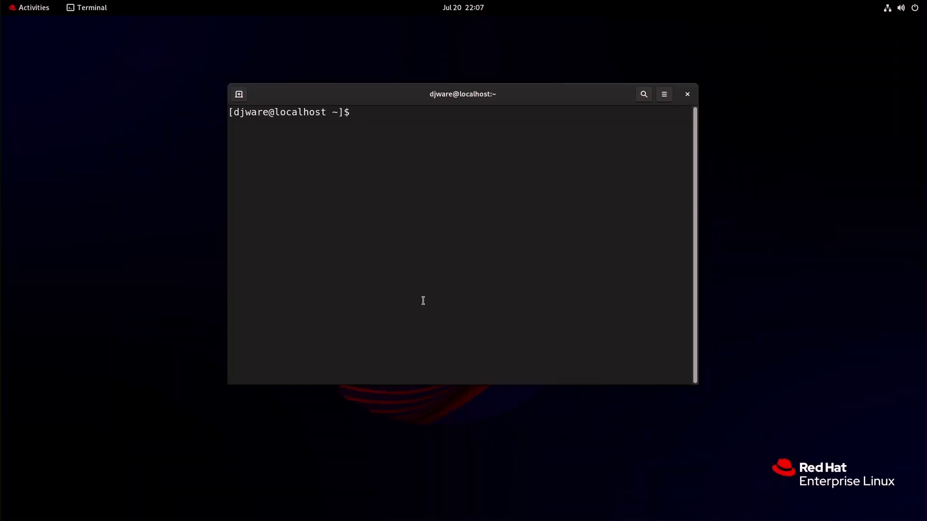
type("sudo")
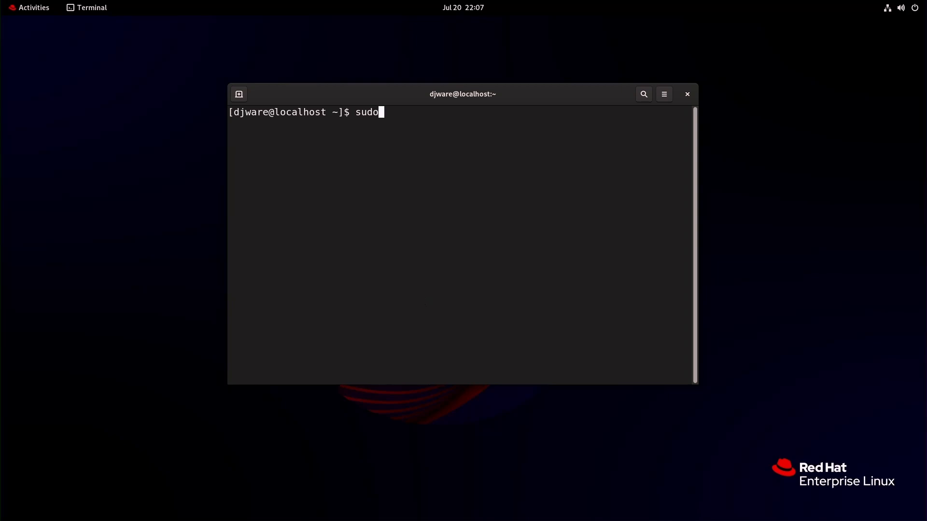
type("iptable")
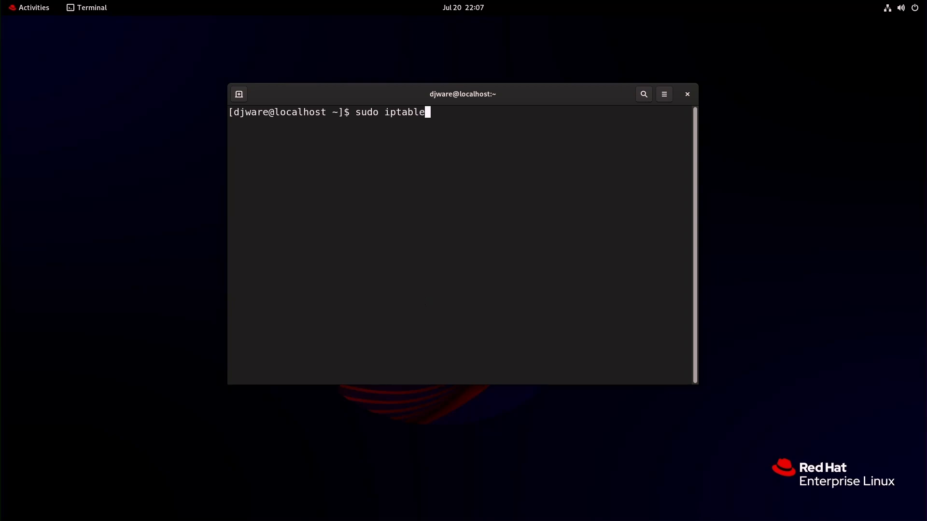
key("Return")
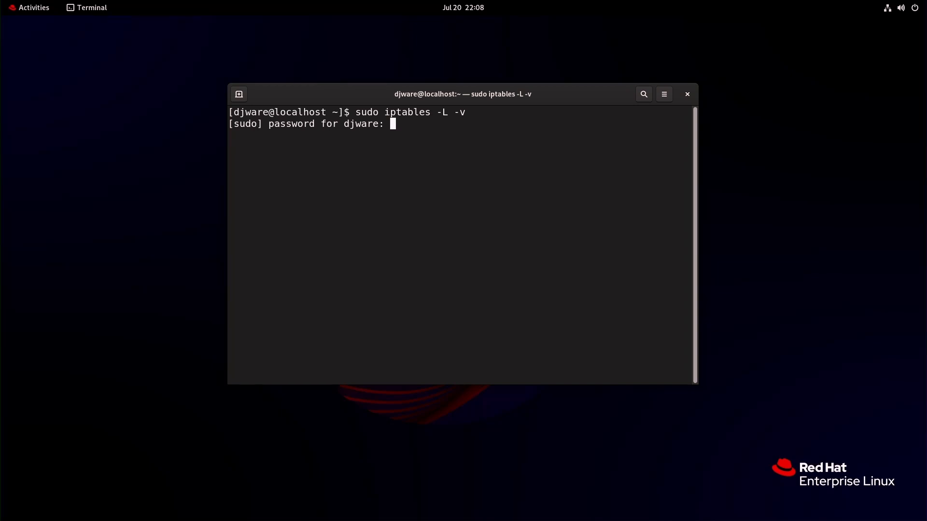
key("Return")
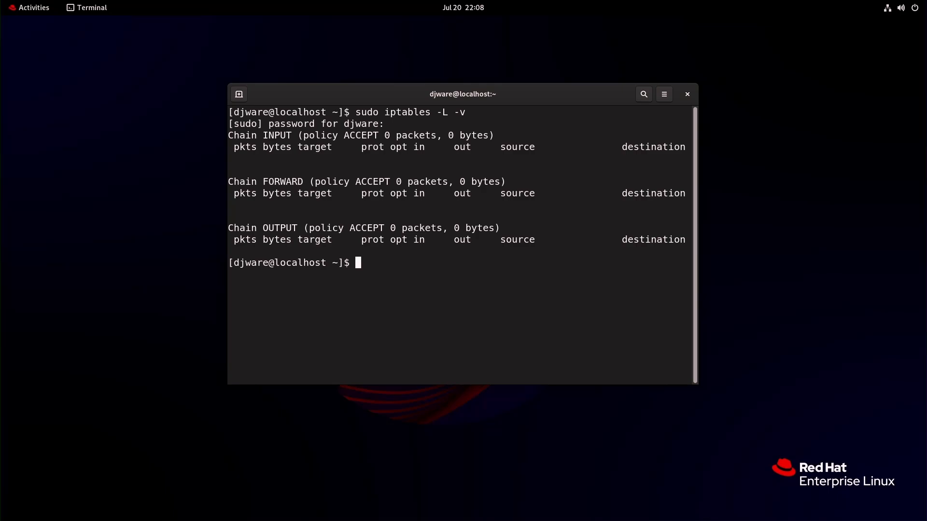
Exit the terminal session, returning to the desktop.
type("exi")
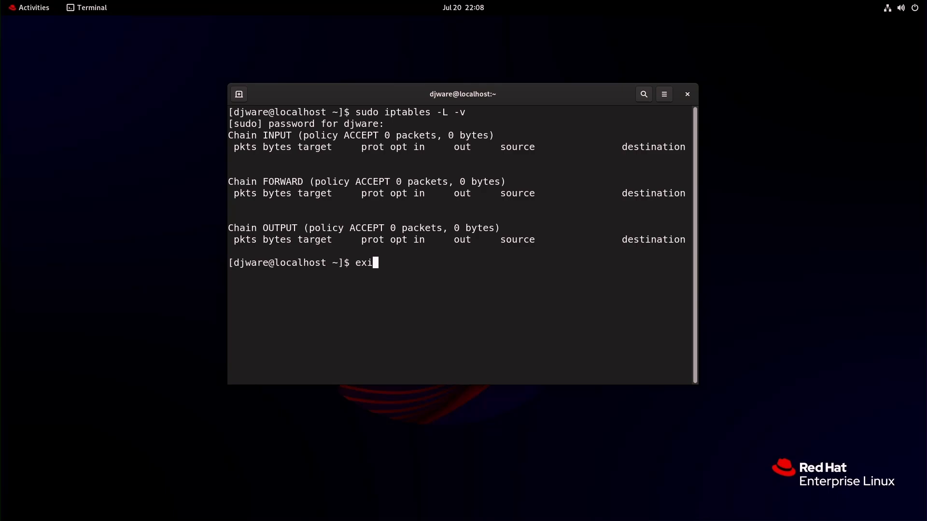
type("t")
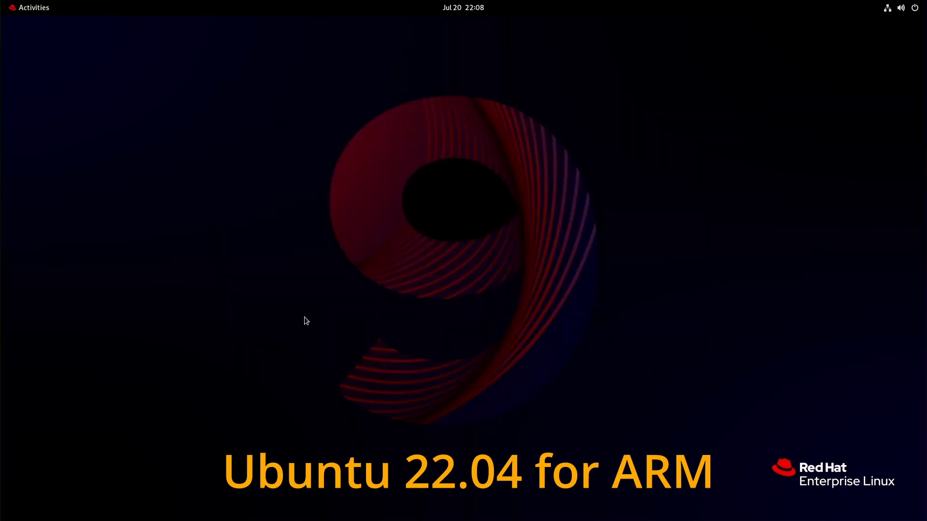
mouse_move(33, 8)
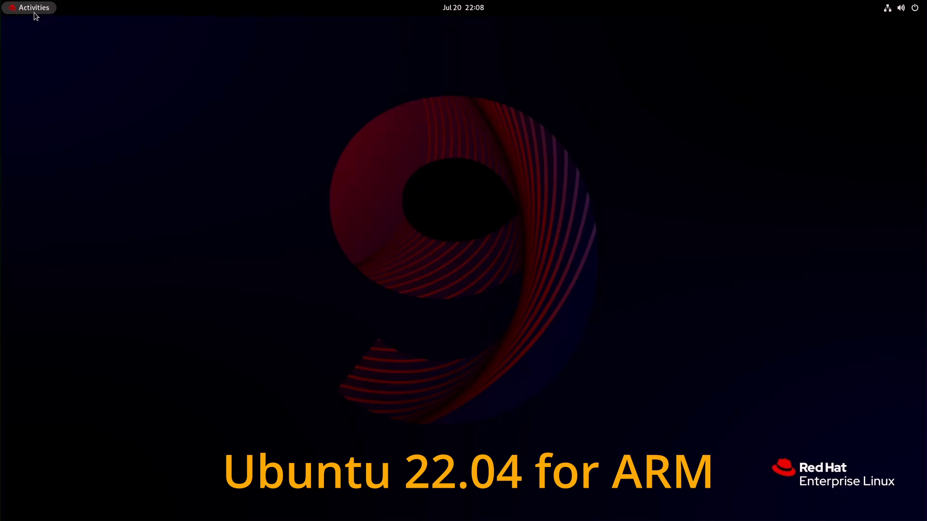
Launch GNOME Software, dismiss its welcome and show the Software Repositories list.
left_click(28, 6)
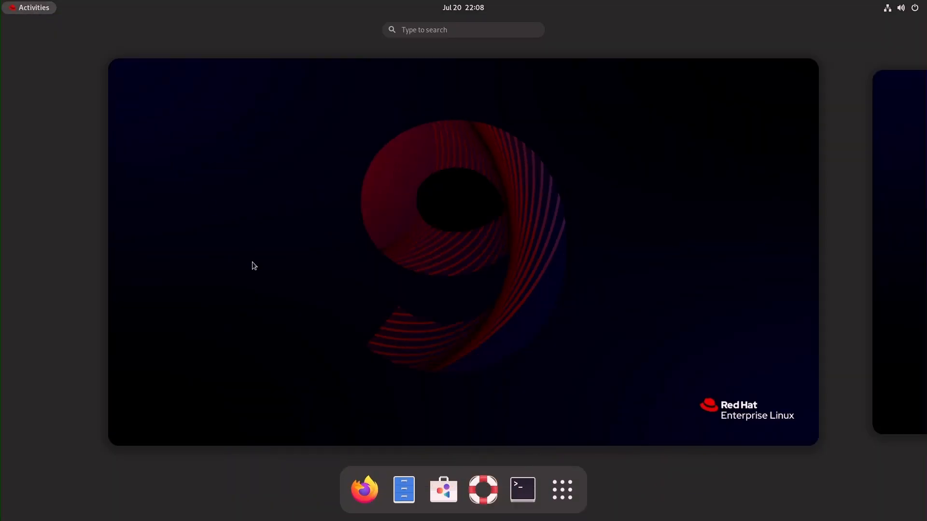
mouse_move(224, 196)
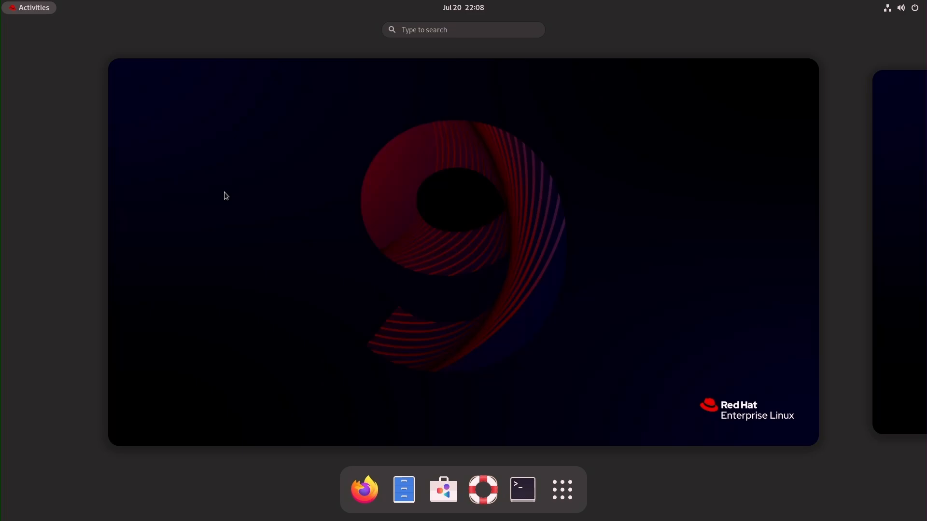
mouse_move(364, 489)
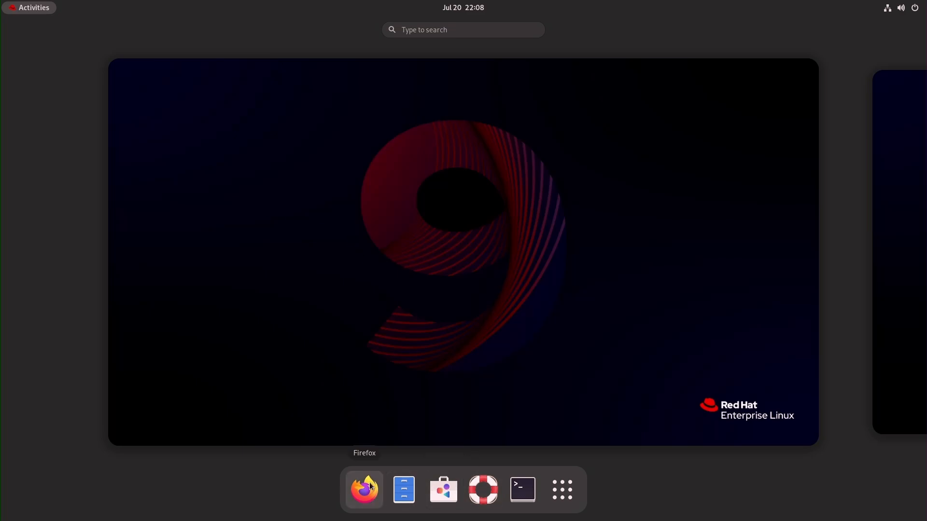
left_click(442, 489)
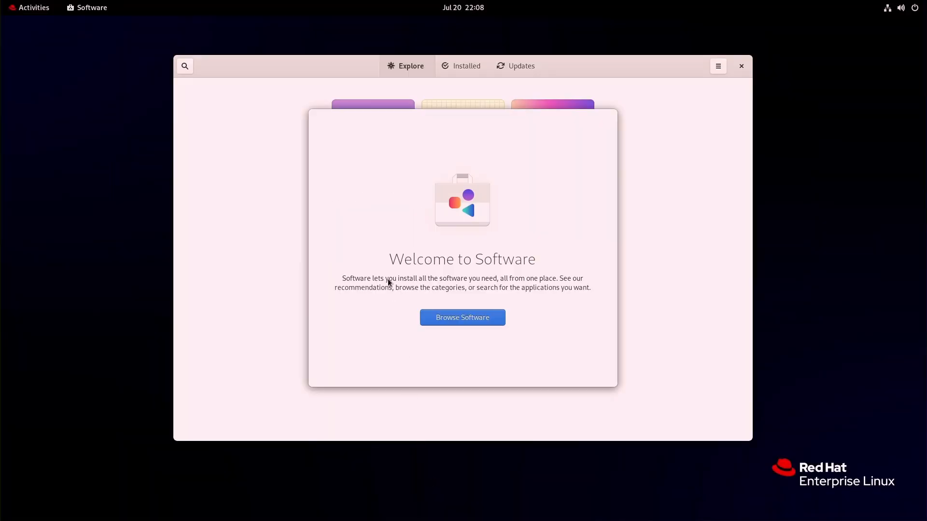
left_click(462, 317)
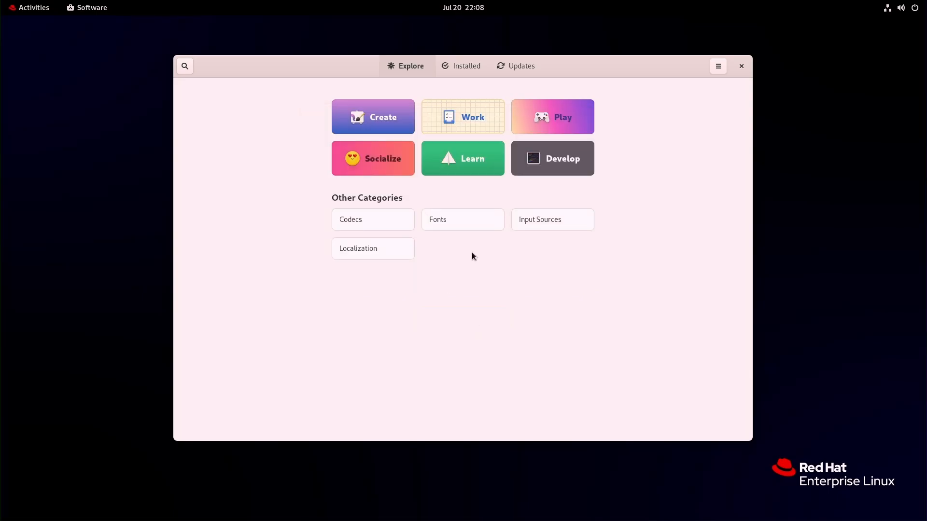
mouse_move(520, 66)
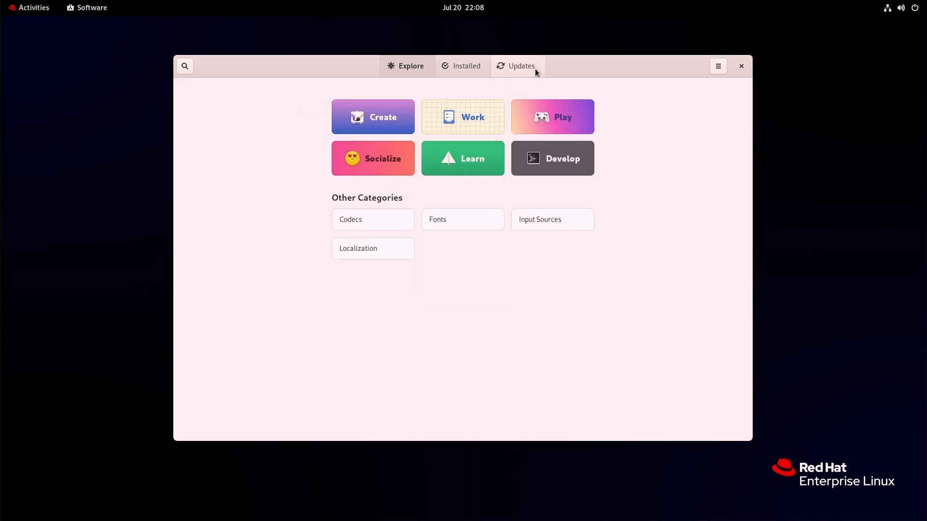
left_click(718, 66)
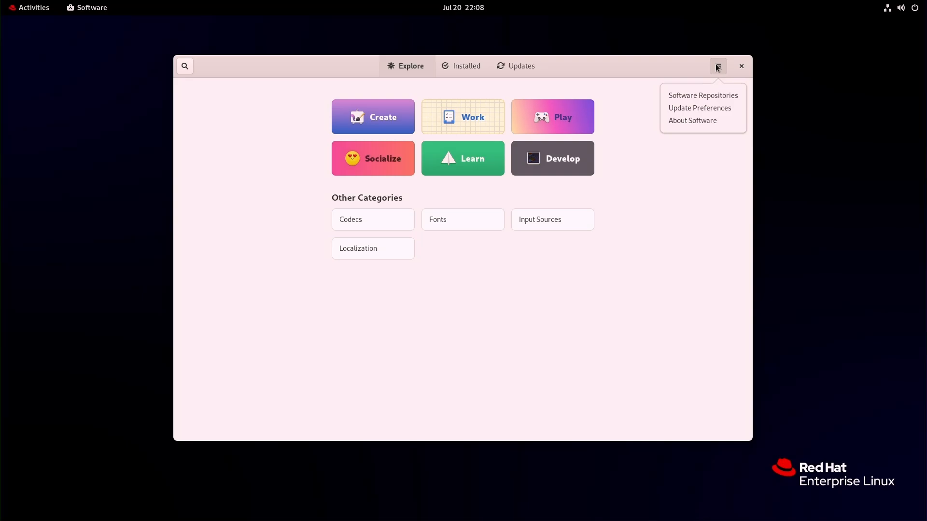
left_click(702, 96)
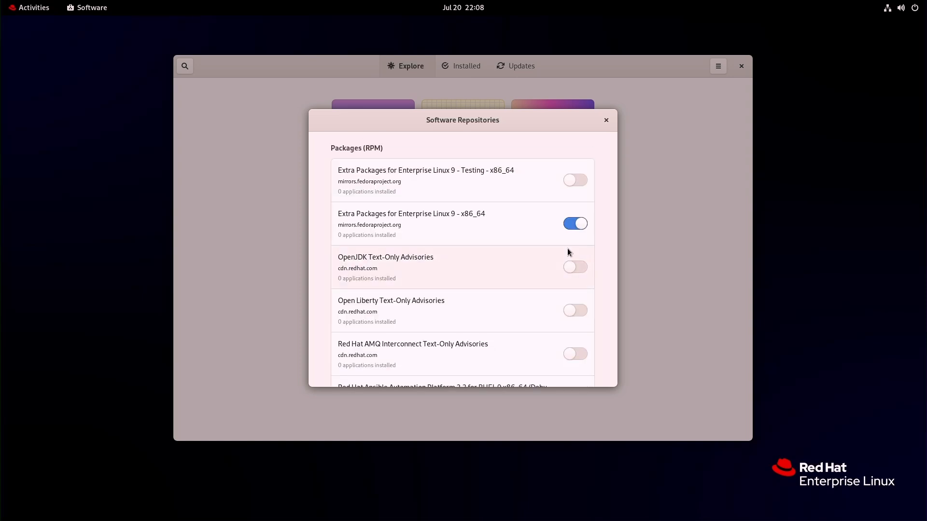
mouse_move(494, 264)
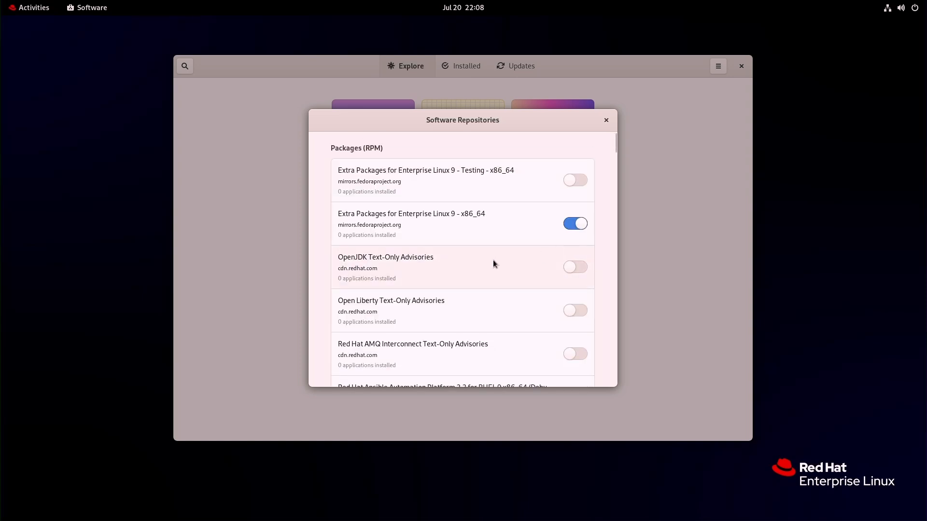
Scroll the repository list to CodeReady Builder and BaseOS, then close it.
scroll("down", 3)
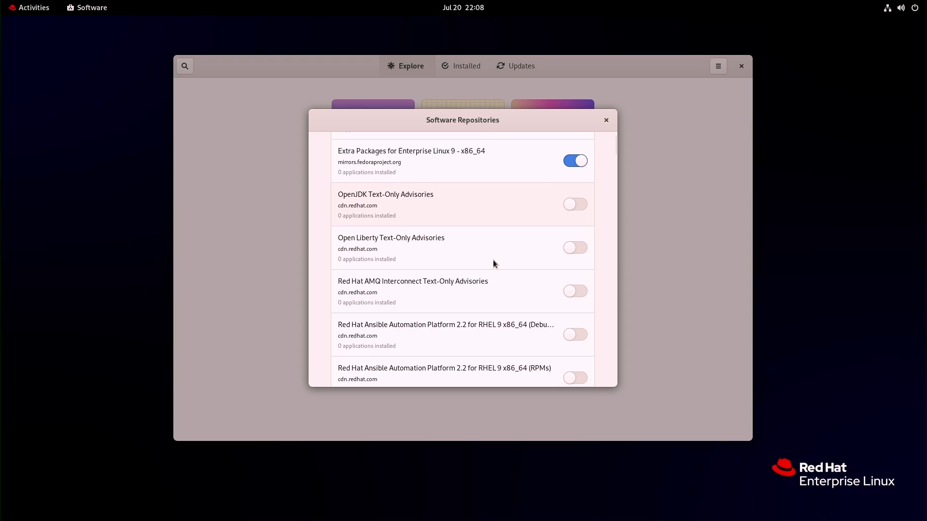
scroll("down", 3)
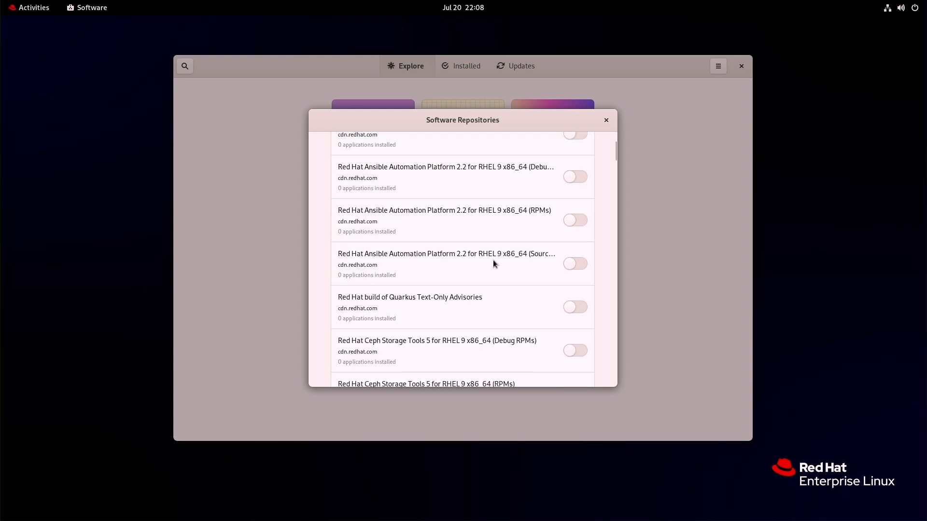
scroll("down", 3)
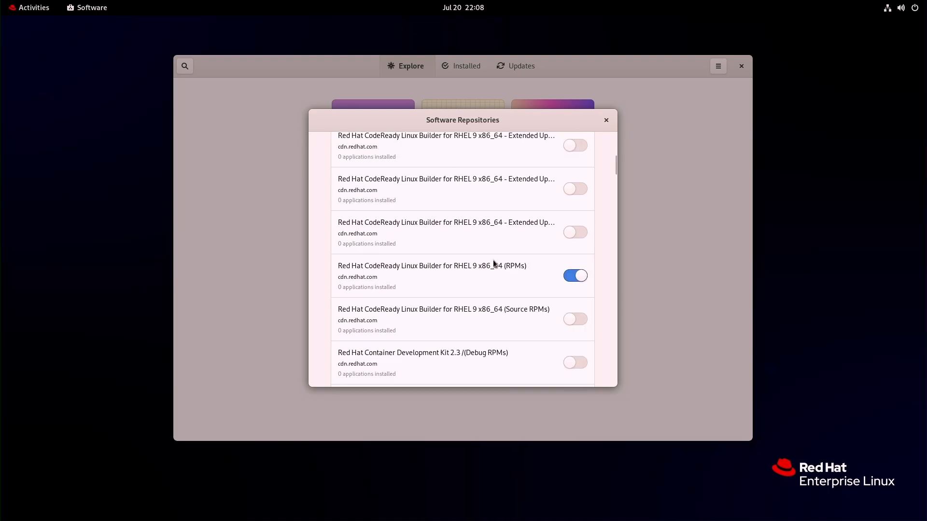
scroll("down", 3)
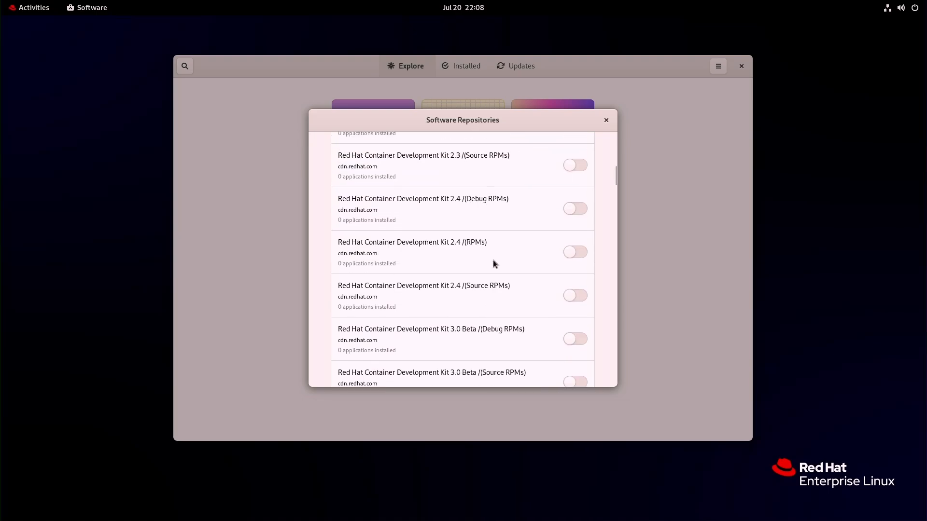
scroll("down", 3)
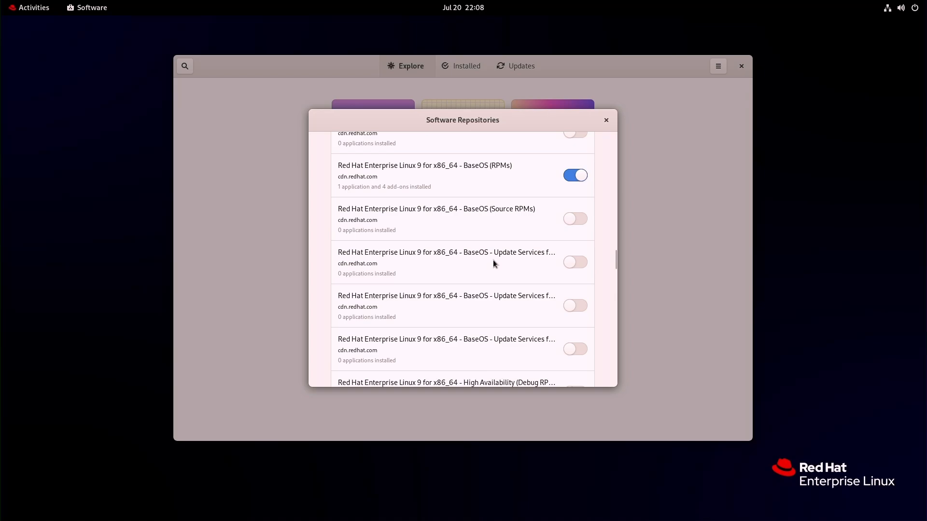
scroll("down", 3)
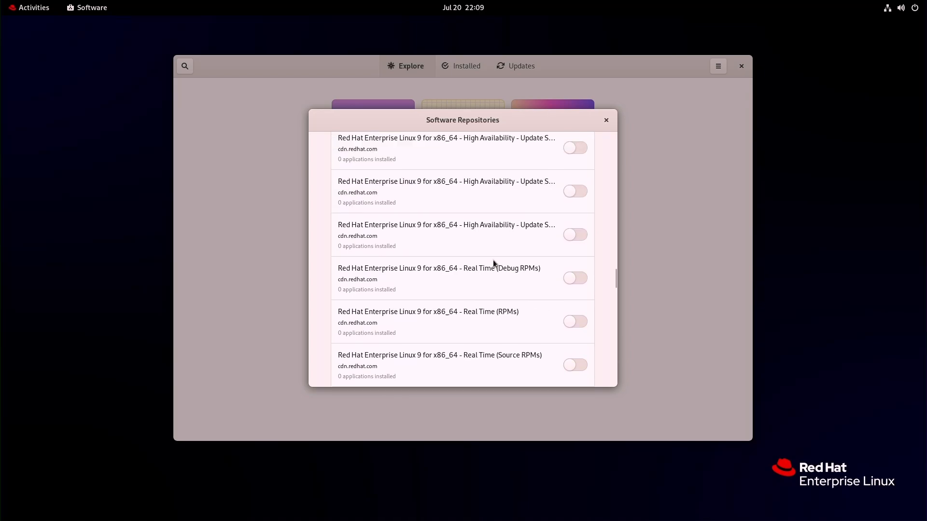
left_click(605, 119)
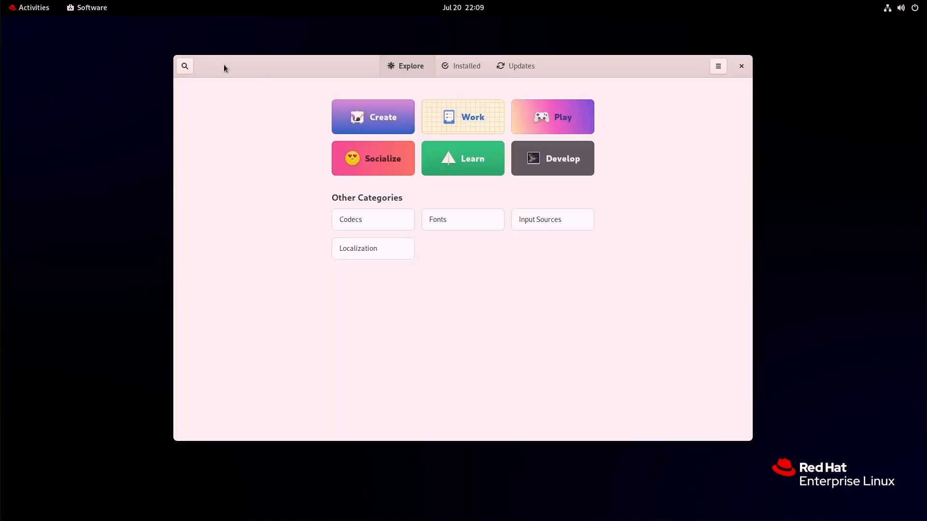
Launch a fresh GNOME Terminal window from the dash.
left_click(33, 7)
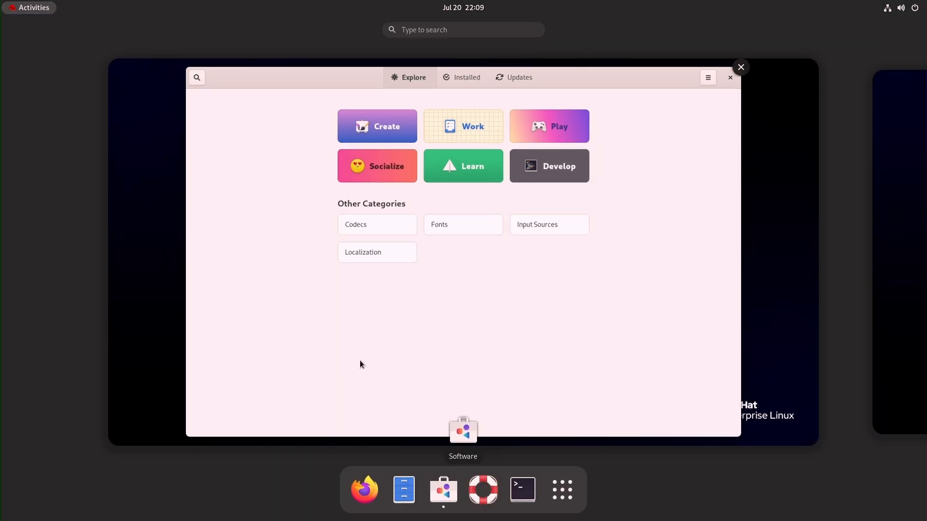
left_click(522, 490)
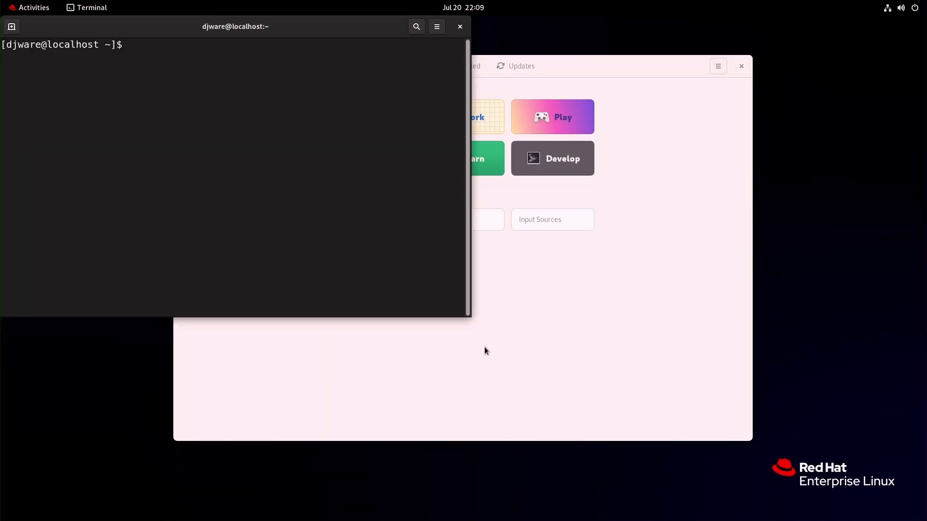
Run flatpak, then flatpak --help, and review the full help output.
type("flatp")
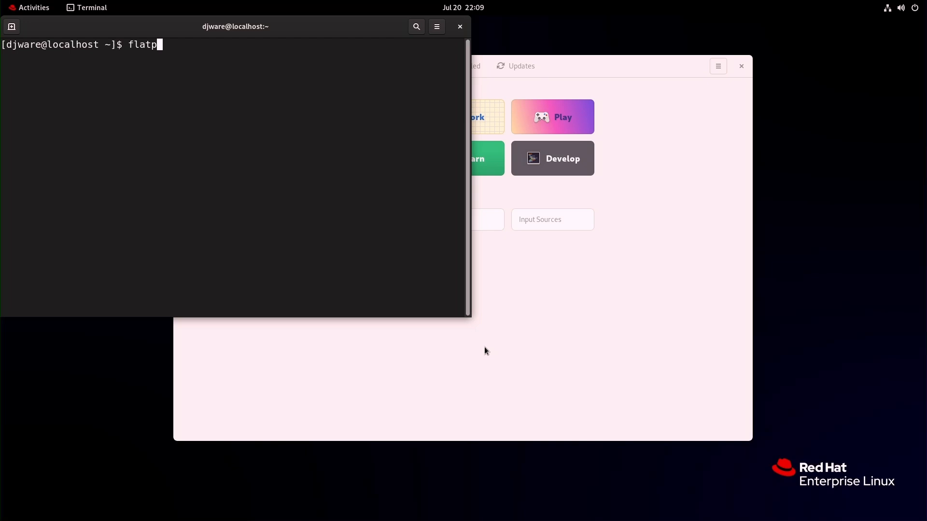
type("a")
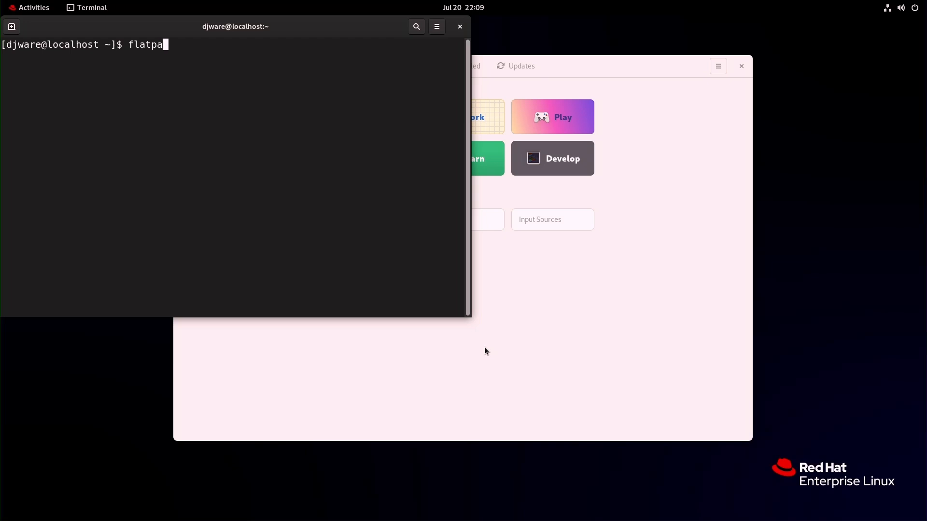
key("Return")
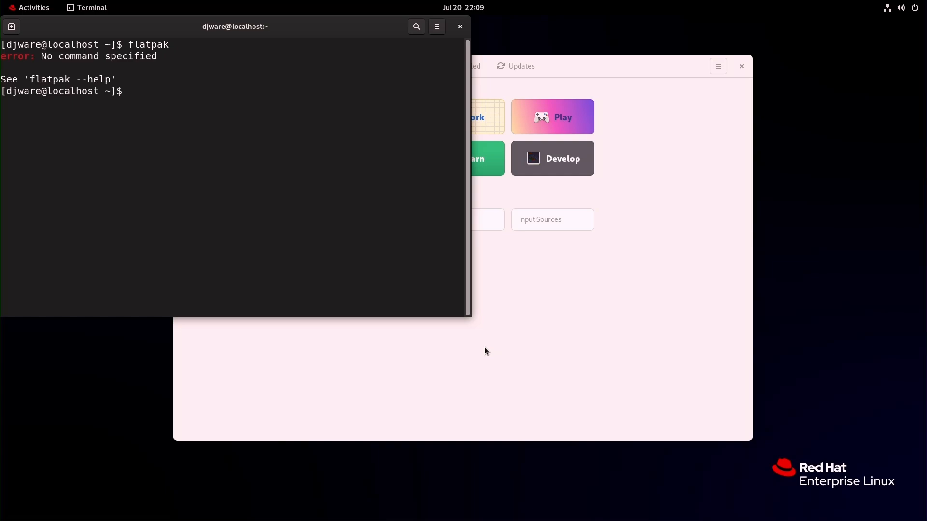
type("flatpak --h")
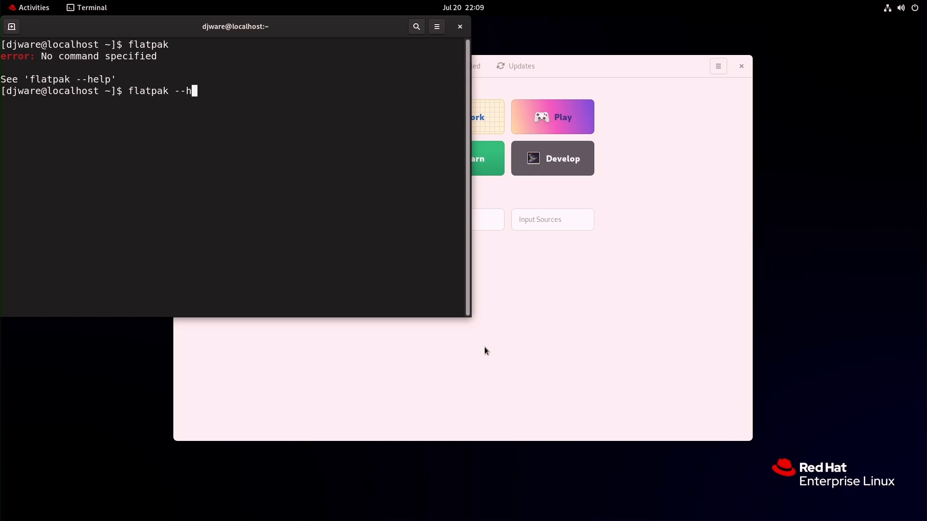
key("Return")
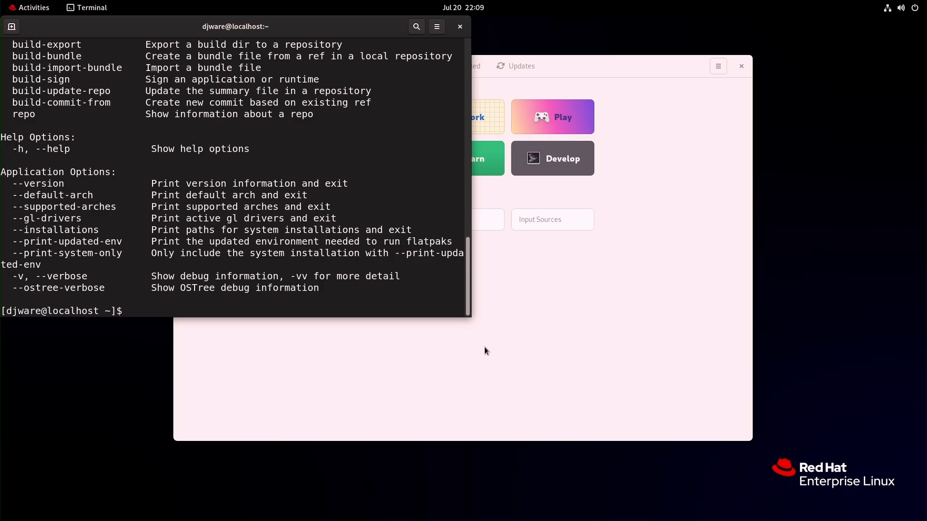
scroll("up", 3)
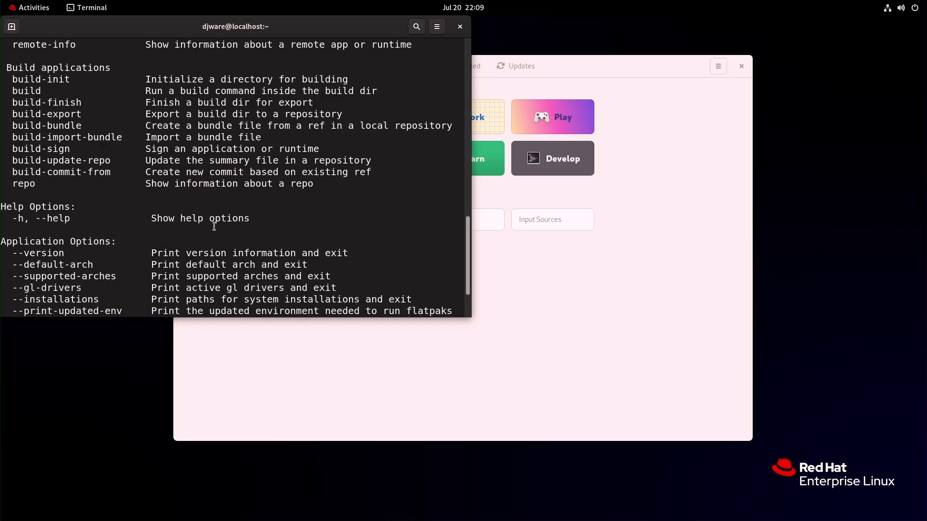
scroll("up", 3)
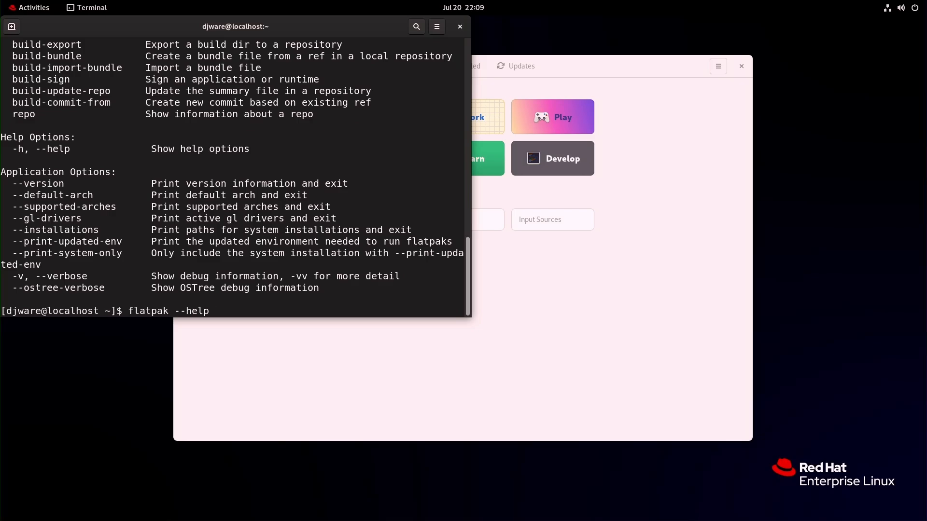
Run flatpak list, which reports no installed apps.
key("BackSpace")
type("ist")
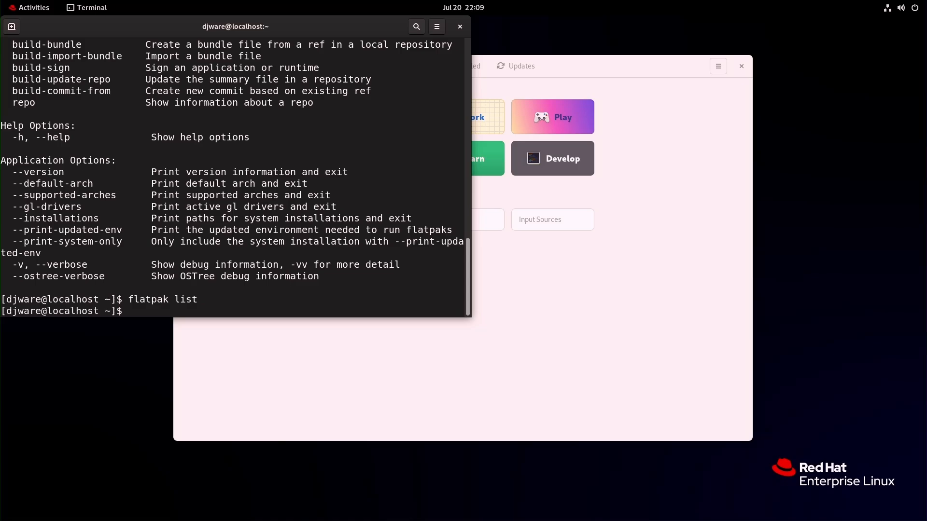
Run flatpak search vlc, which finds no matches in any remote.
type("flatpak")
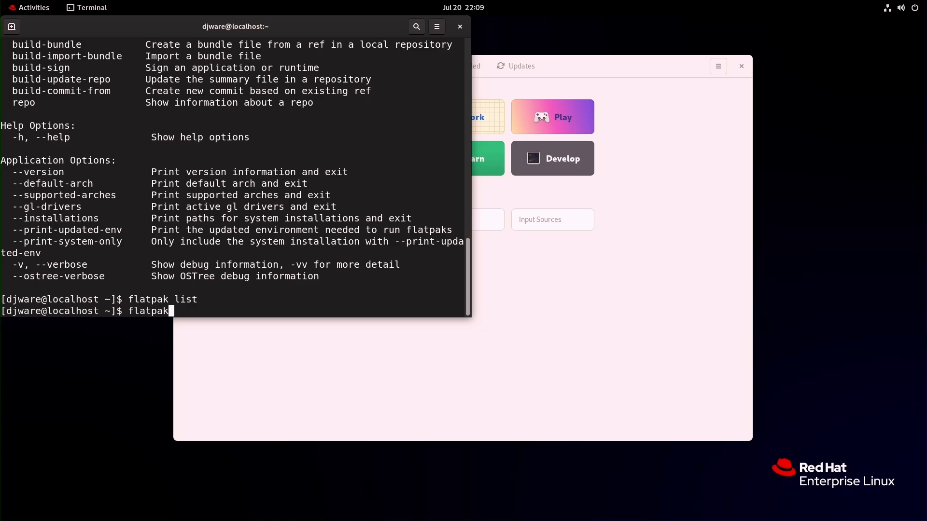
type("install")
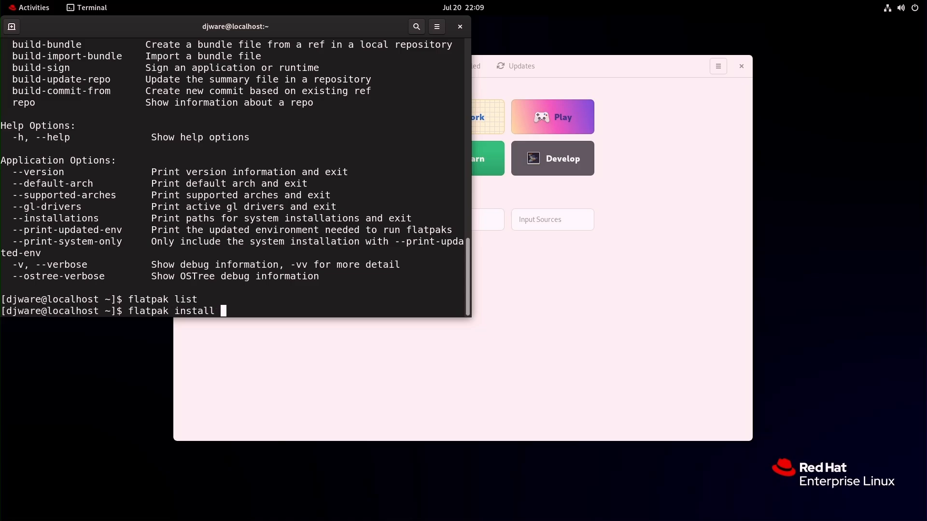
type("vlc")
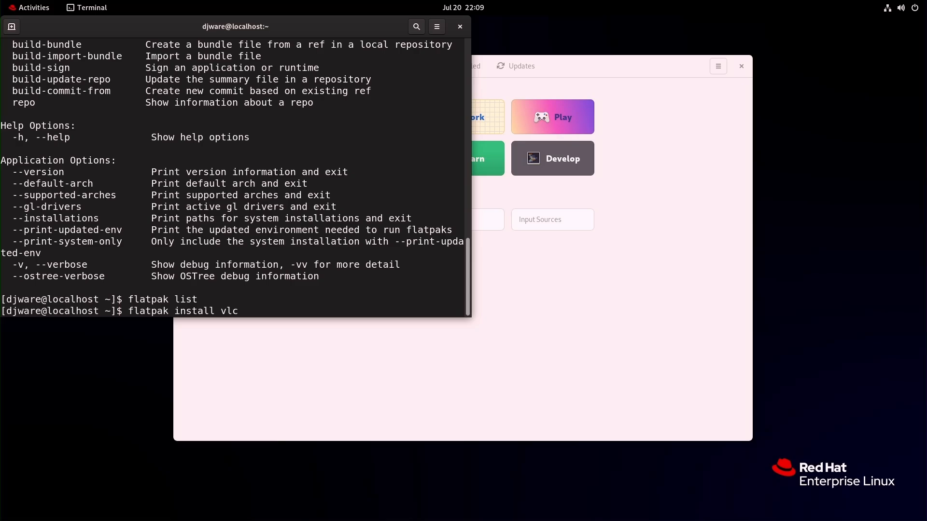
key("BackSpace")
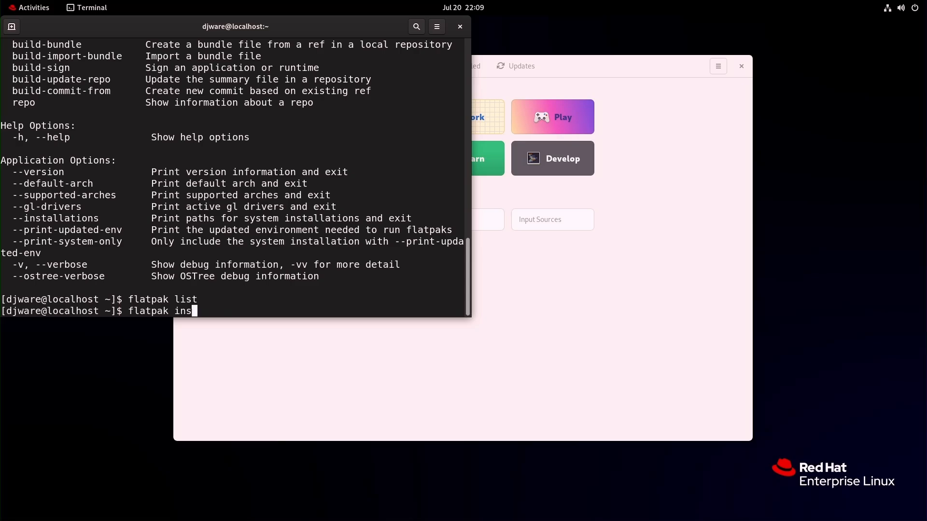
type("search")
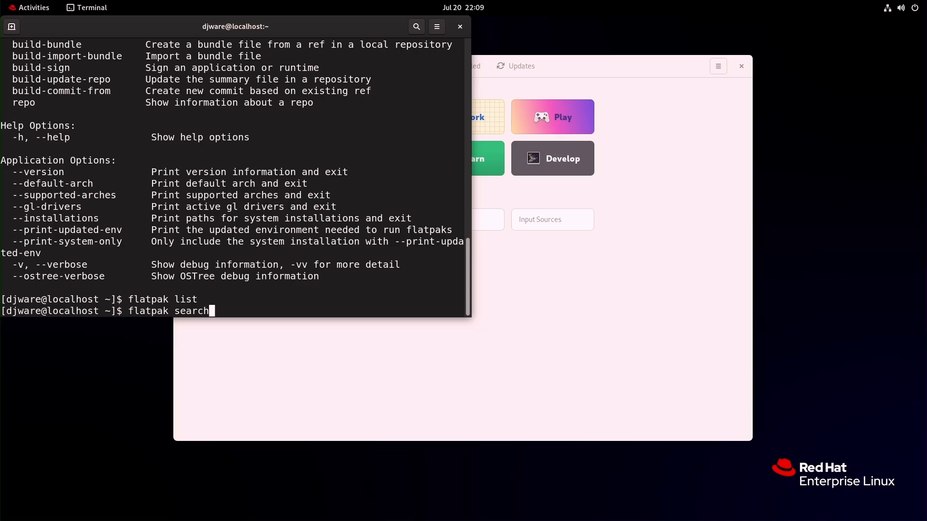
key("Return")
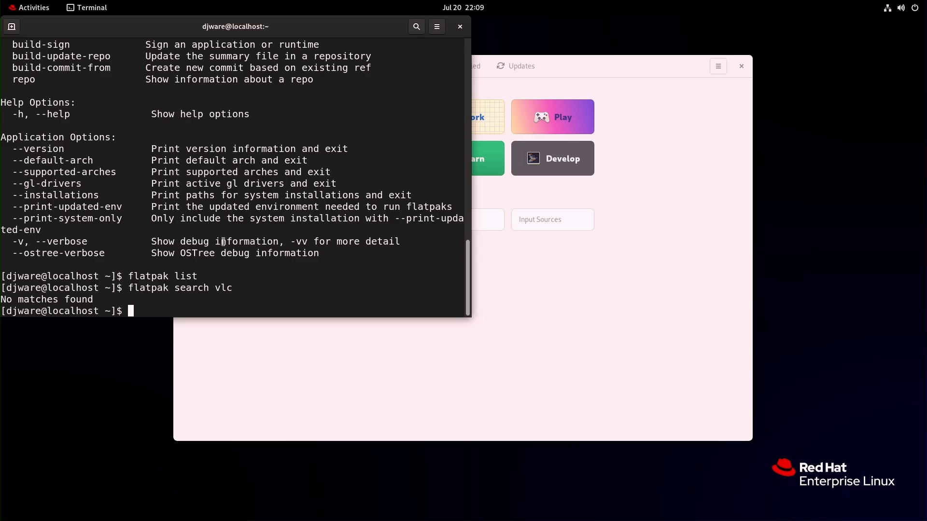
mouse_move(112, 172)
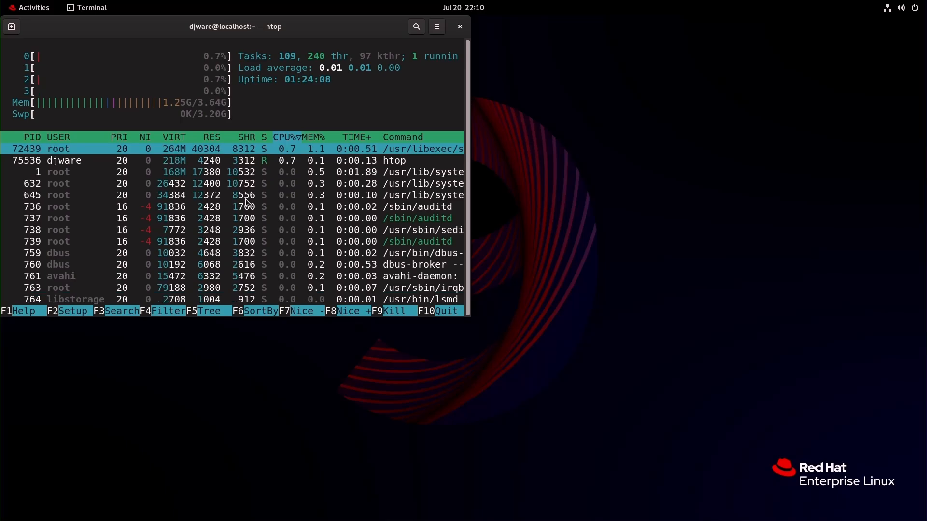
Type neofetch at the prompt after quitting htop.
type("neofetc")
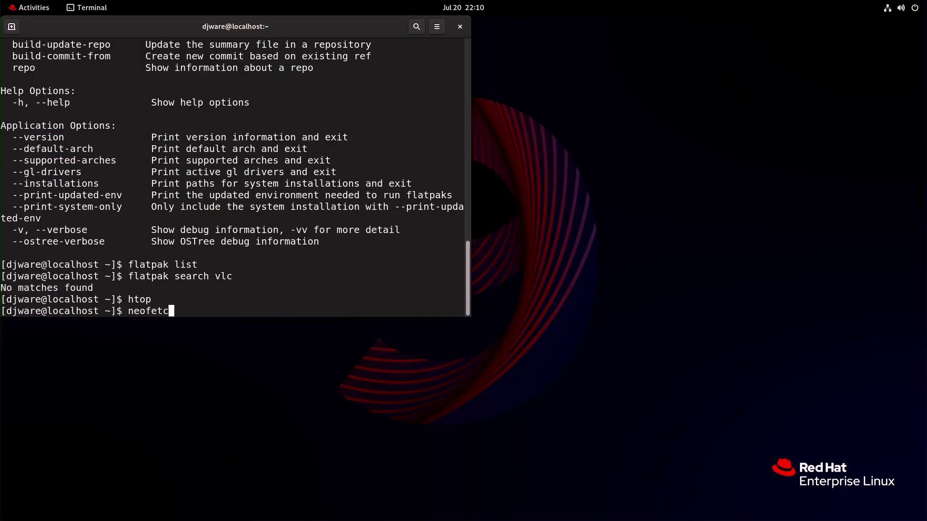
Run neofetch for the RHEL 9.0 summary and nudge the terminal right and down.
key("Return")
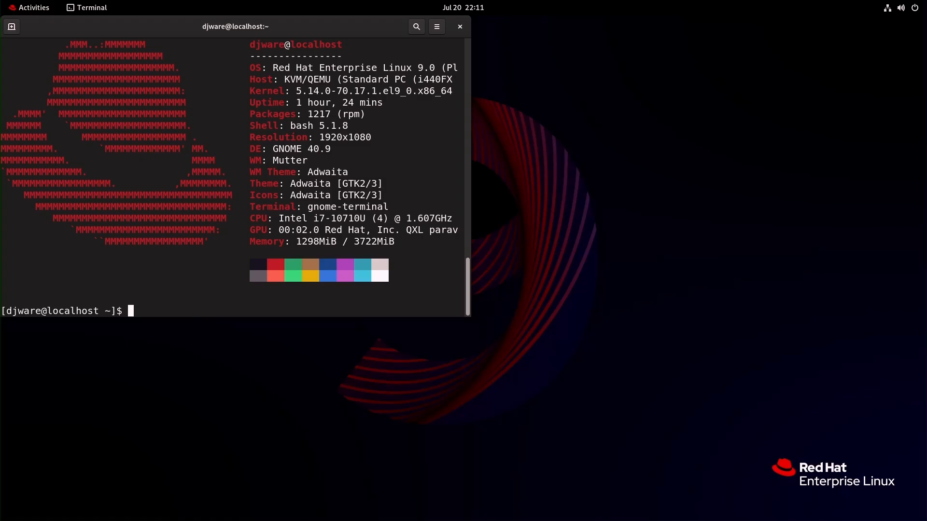
mouse_move(332, 22)
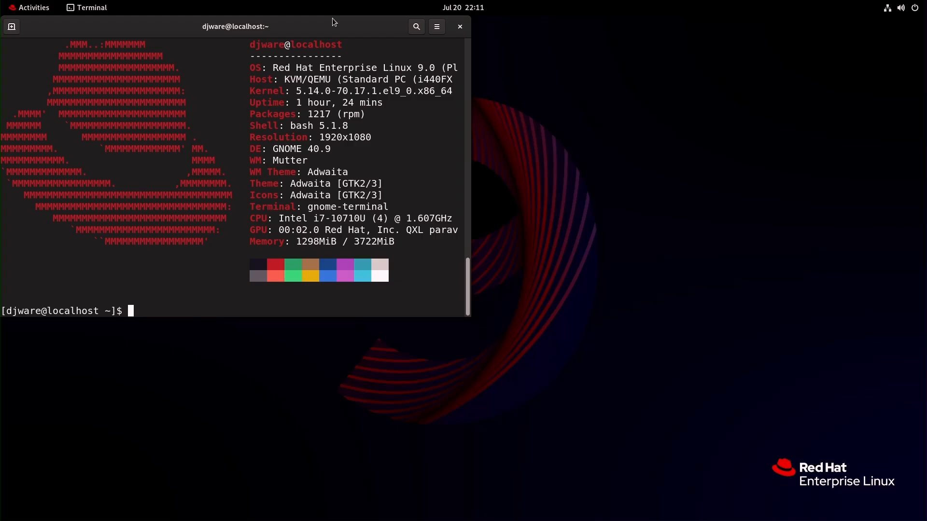
left_click_drag(234, 26, 259, 41)
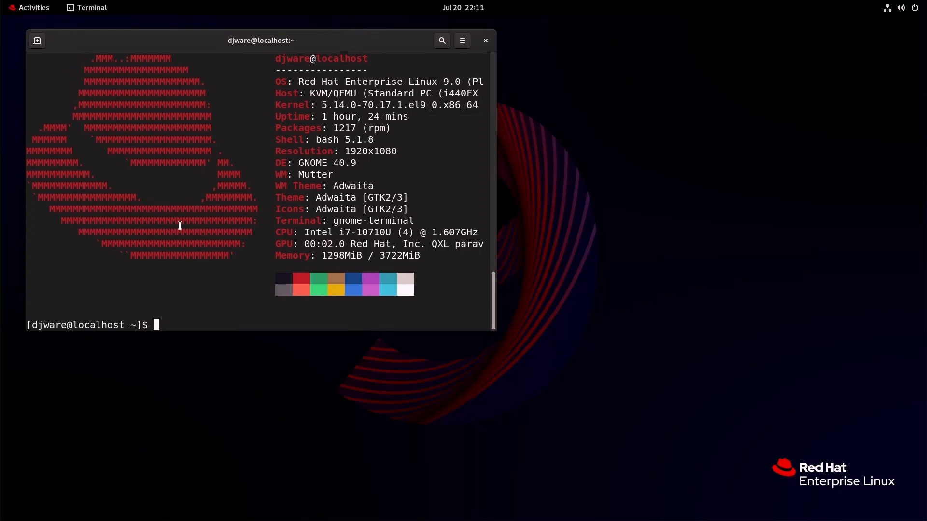
mouse_move(184, 304)
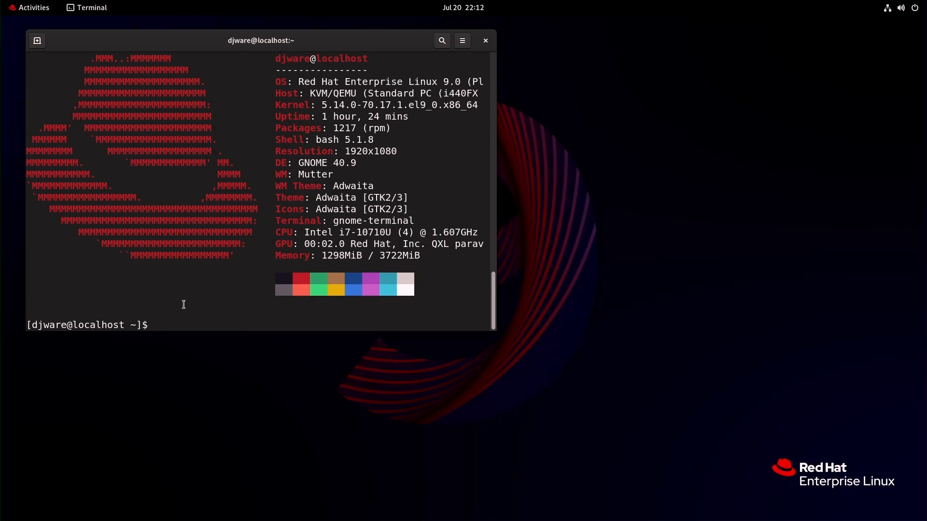
Run df -kh to report disk usage.
type("df -kh")
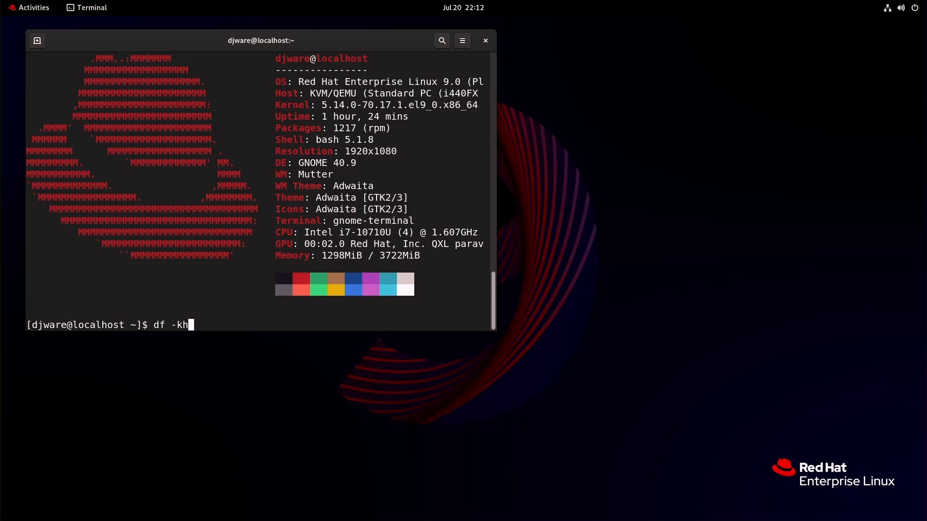
key("Return")
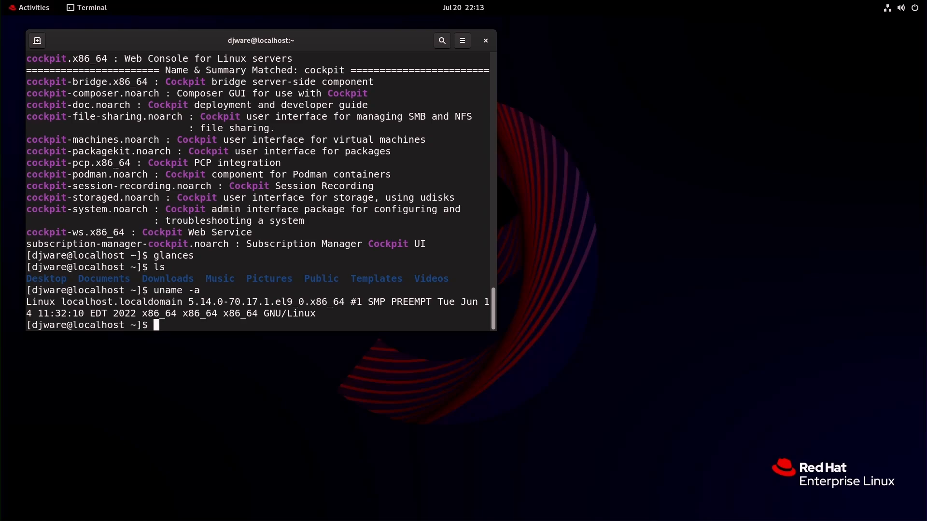
Run sudo dnf update, which completes with nothing to do.
type("sudo dnf upd")
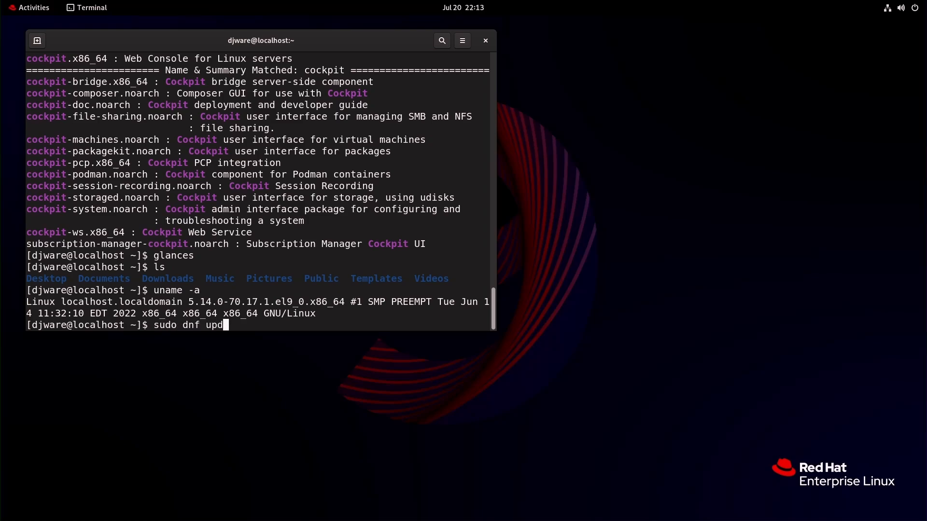
key("Return")
type("sudo .")
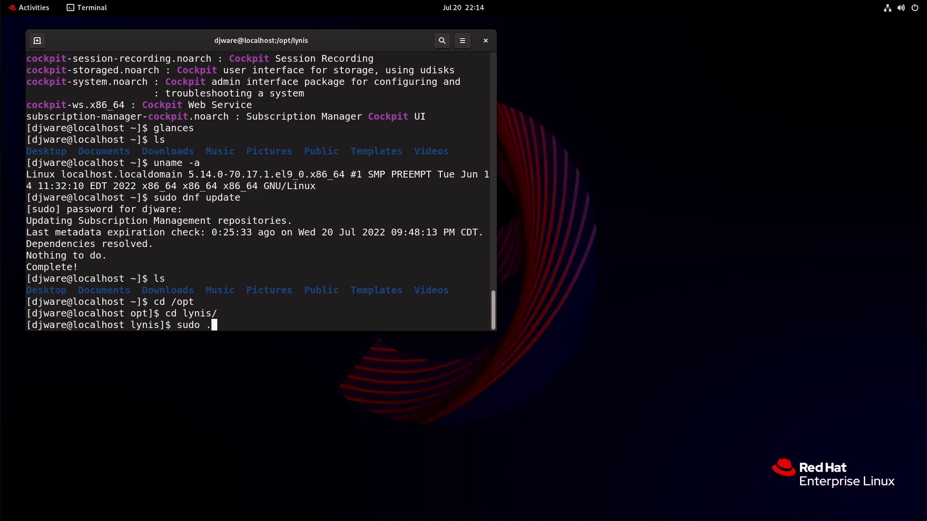
Run 'sudo ./lynis audit system' from /opt/lynis to audit the whole system.
type("/lynis au")
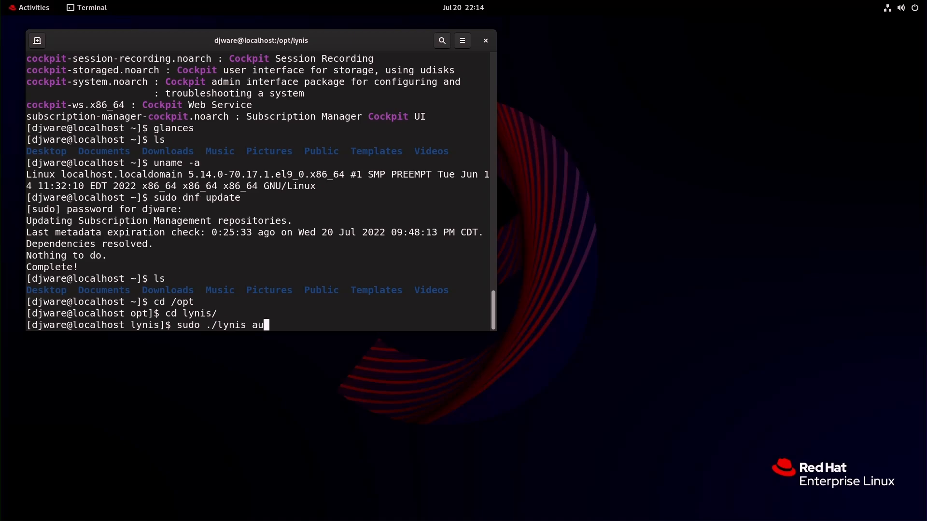
type("dit sy")
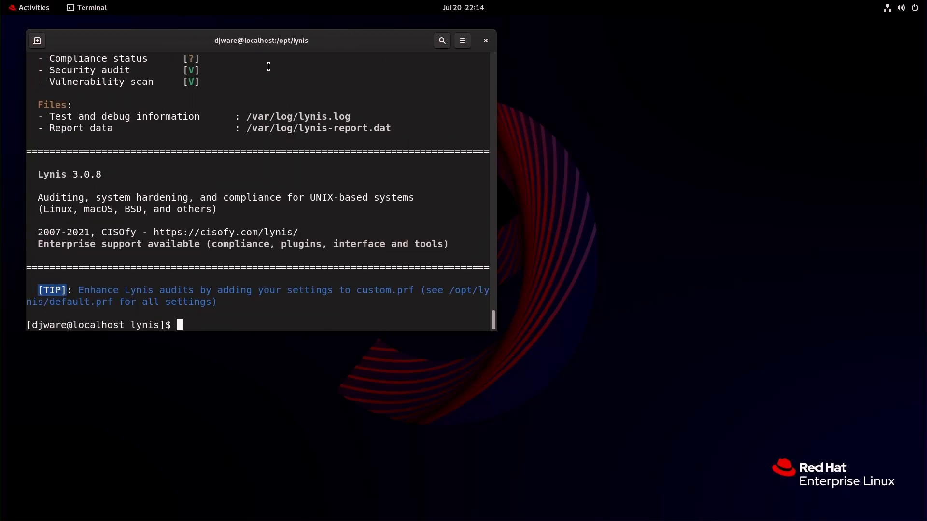
scroll("up", 3)
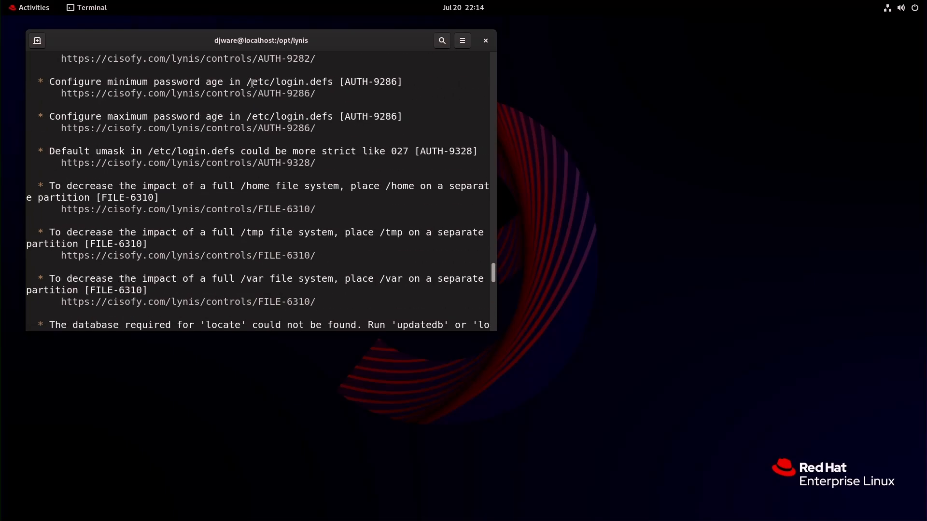
scroll("up", 3)
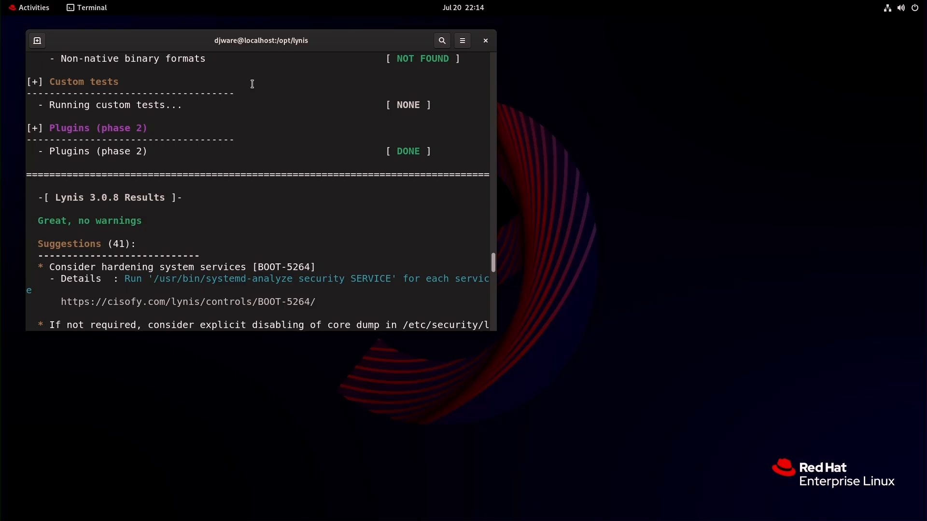
scroll("down", 3)
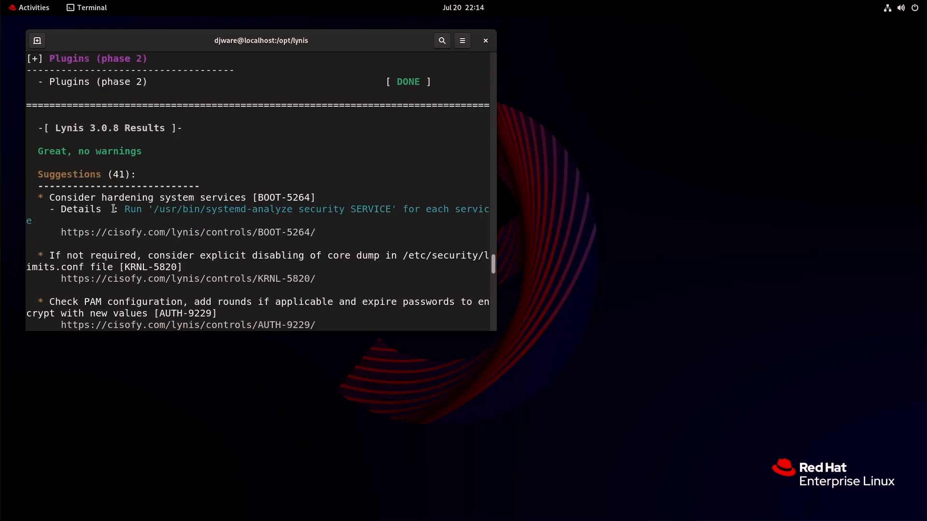
scroll("down", 3)
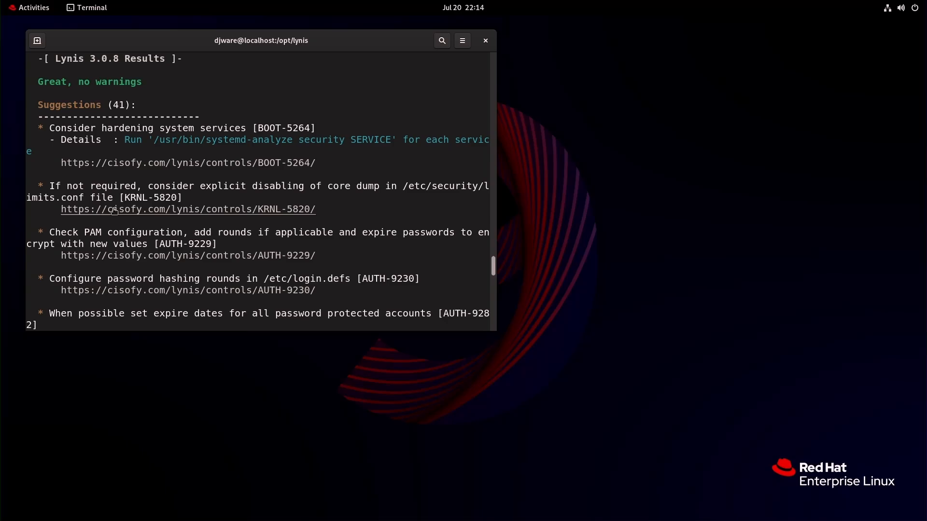
mouse_move(225, 94)
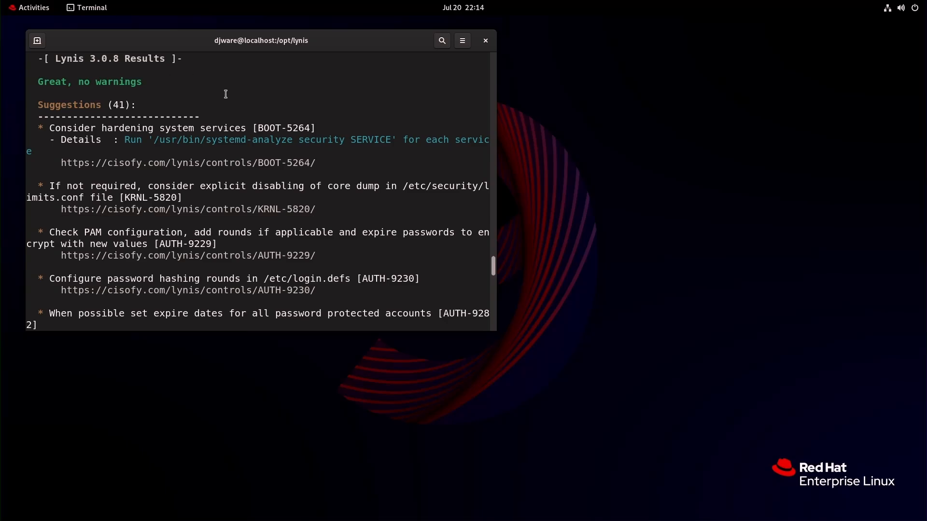
scroll("down", 3)
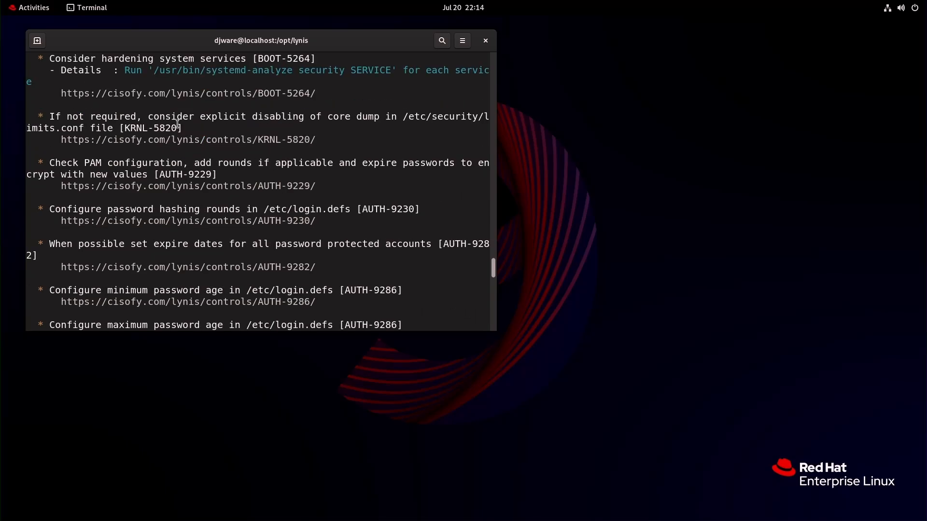
scroll("down", 3)
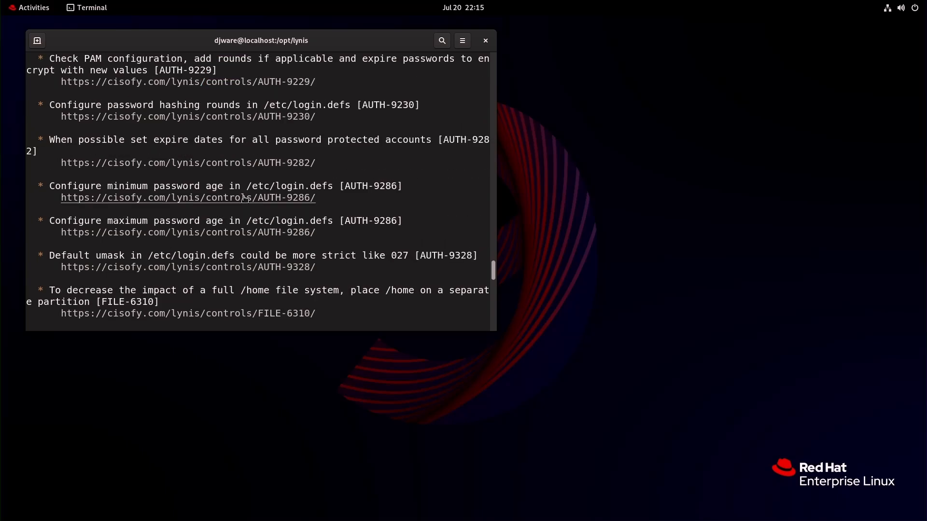
scroll("down", 3)
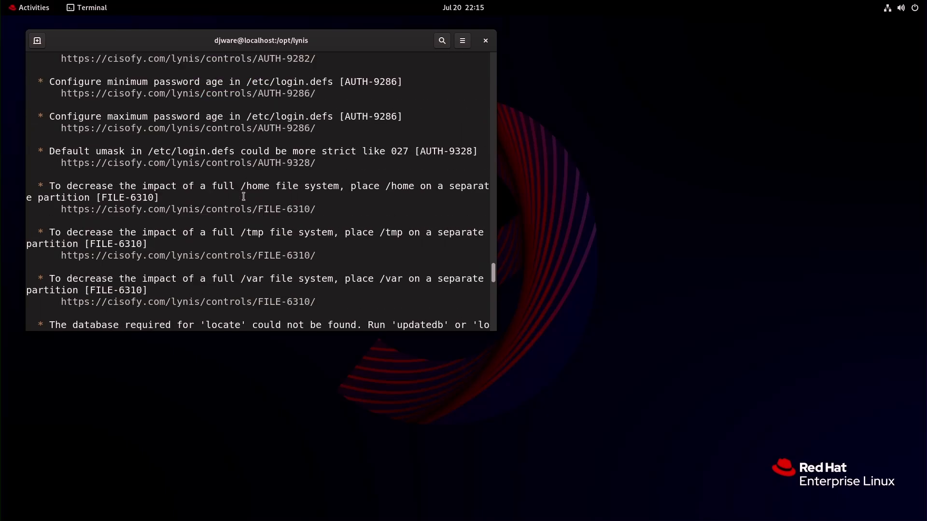
scroll("down", 3)
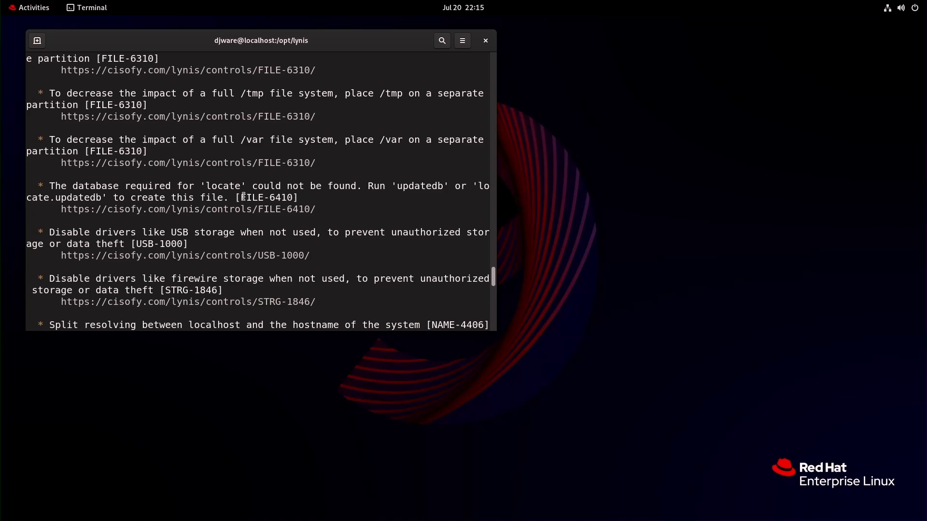
scroll("down", 3)
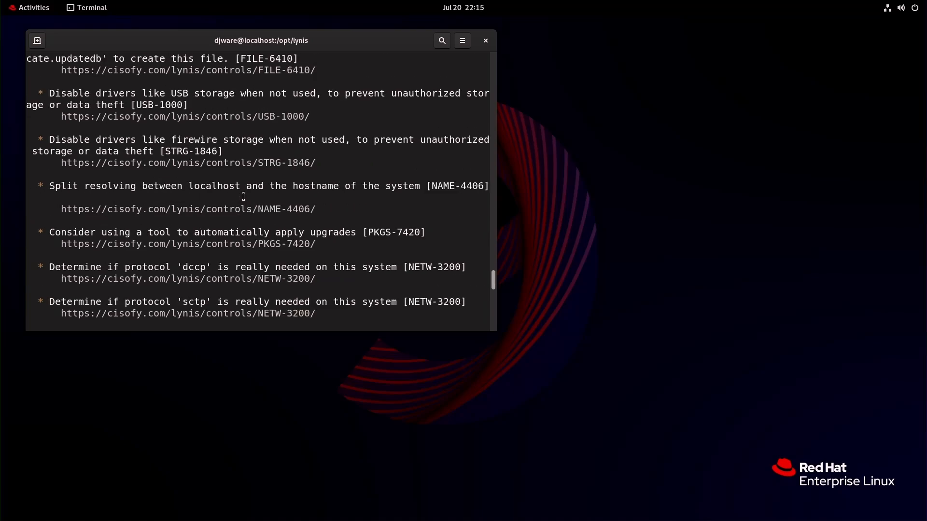
scroll("down", 3)
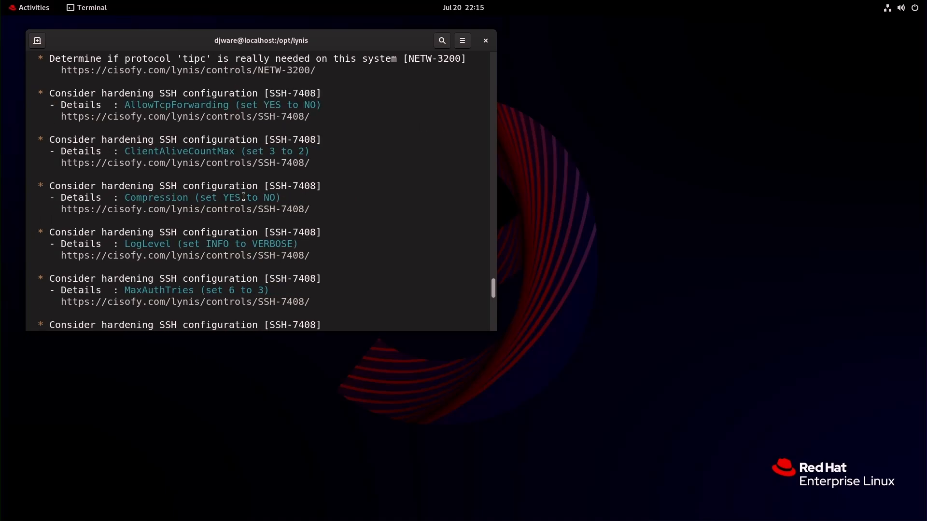
scroll("down", 3)
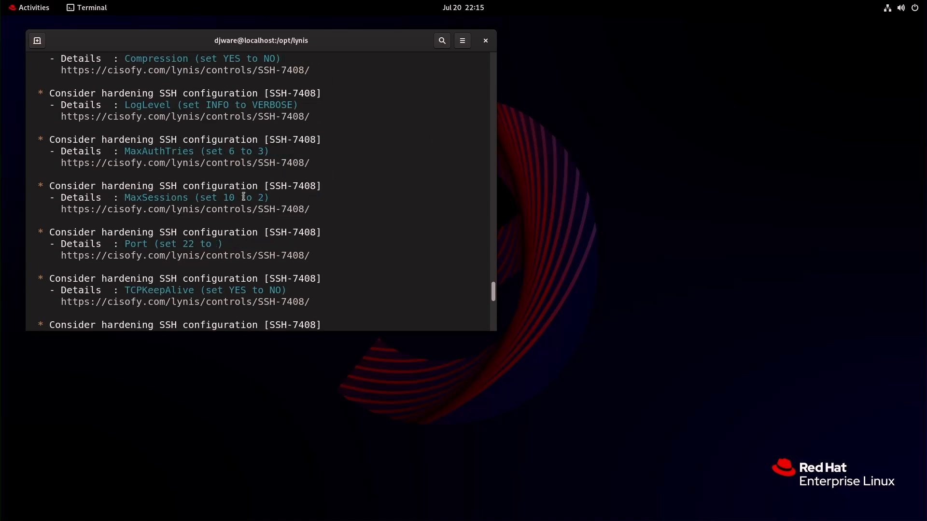
scroll("down", 3)
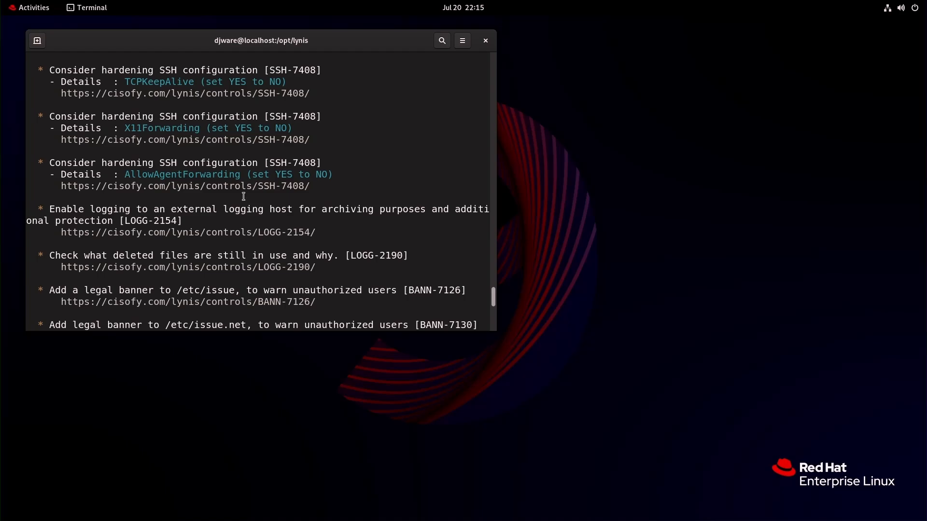
scroll("down", 3)
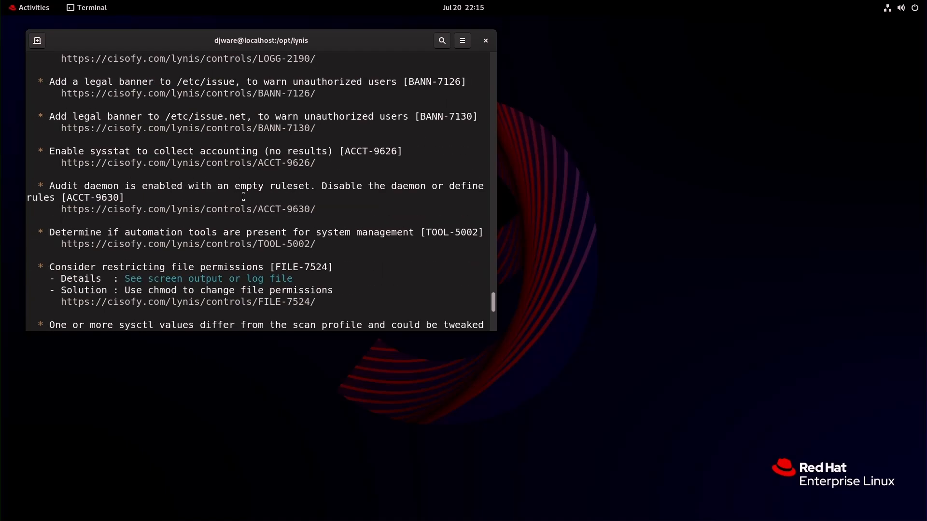
scroll("down", 3)
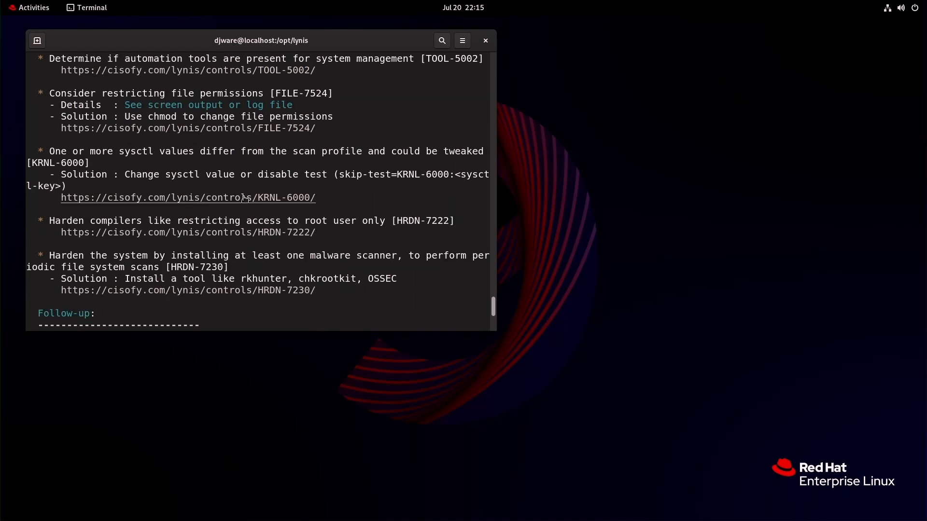
scroll("down", 3)
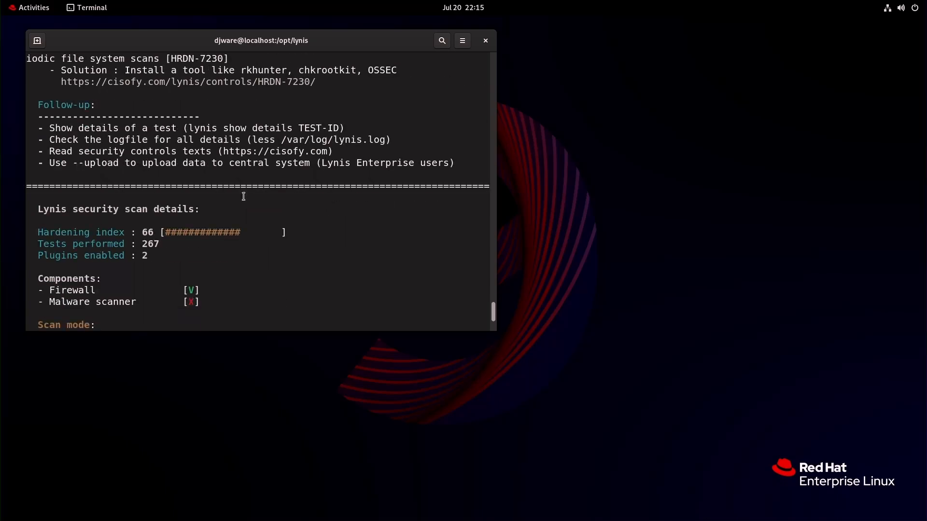
scroll("up", 3)
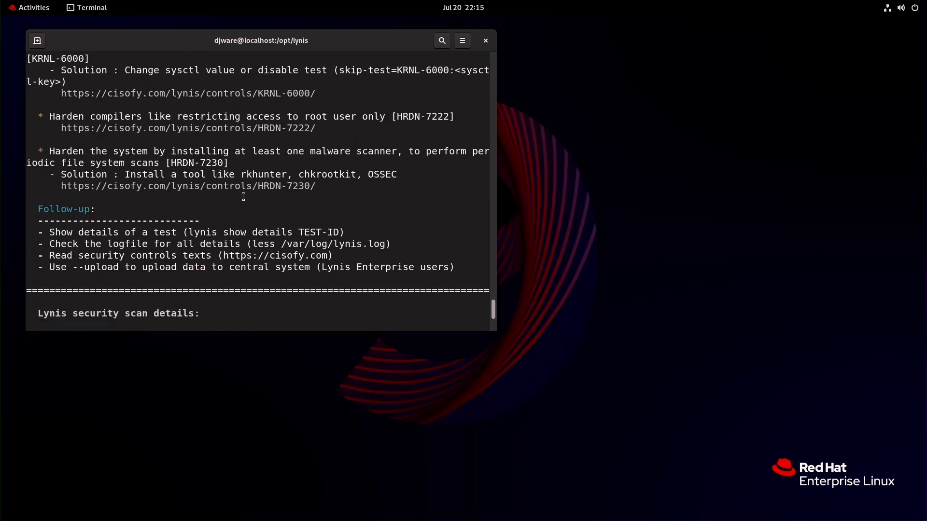
scroll("down", 3)
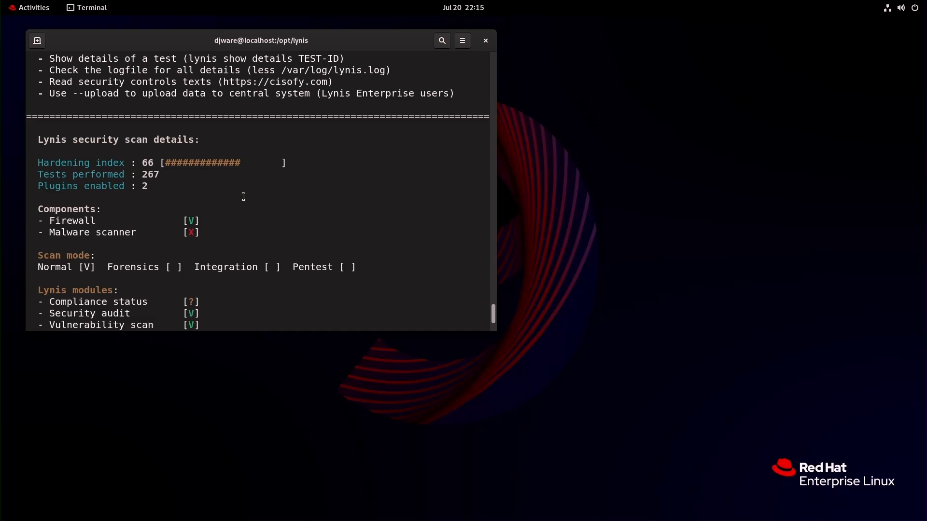
scroll("down", 3)
type("ex")
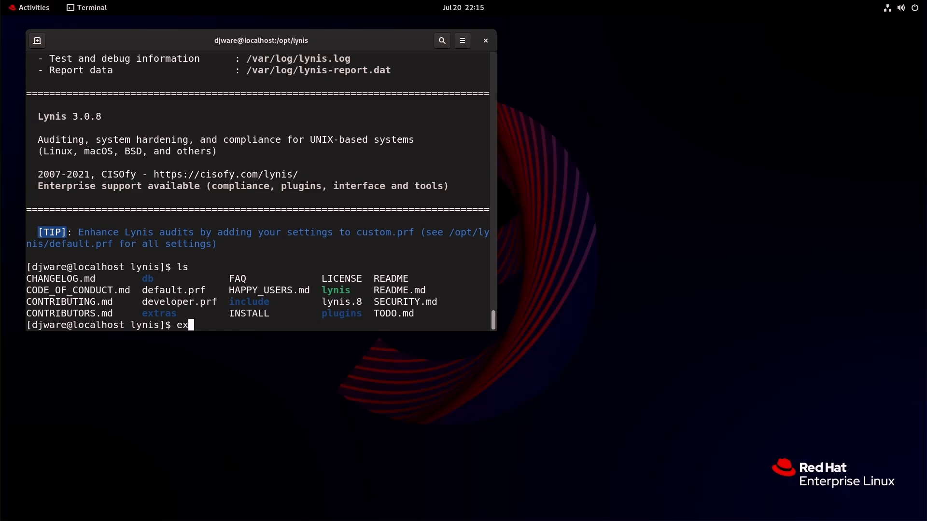
Run 'exit' to end the shell session, closing Terminal to the empty desktop.
type("it")
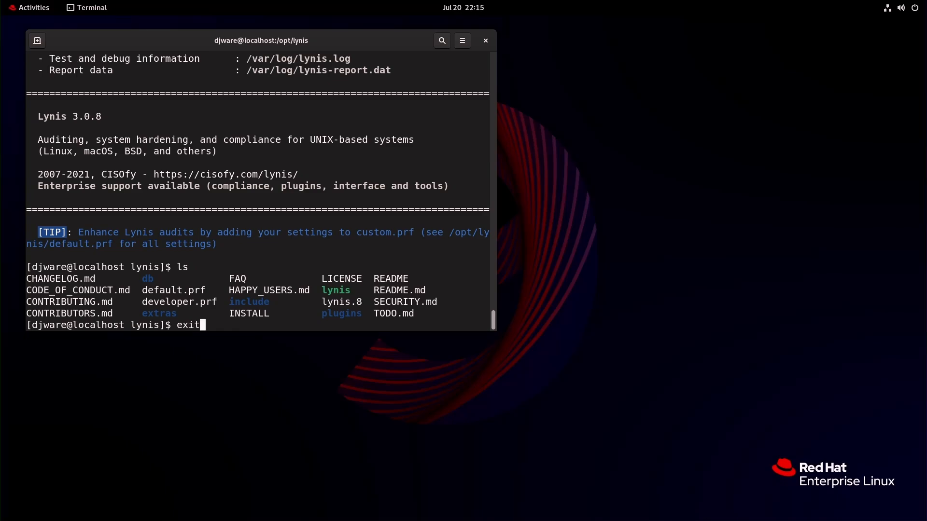
key("Return")
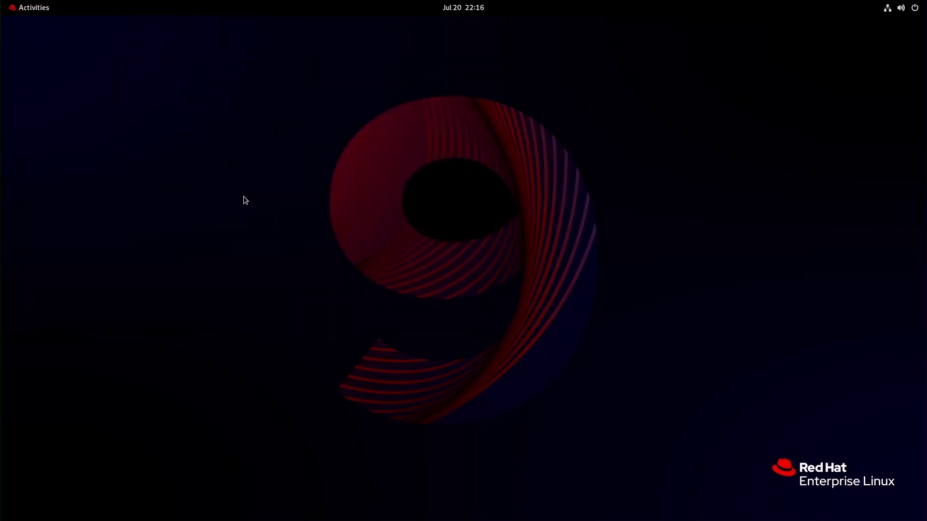